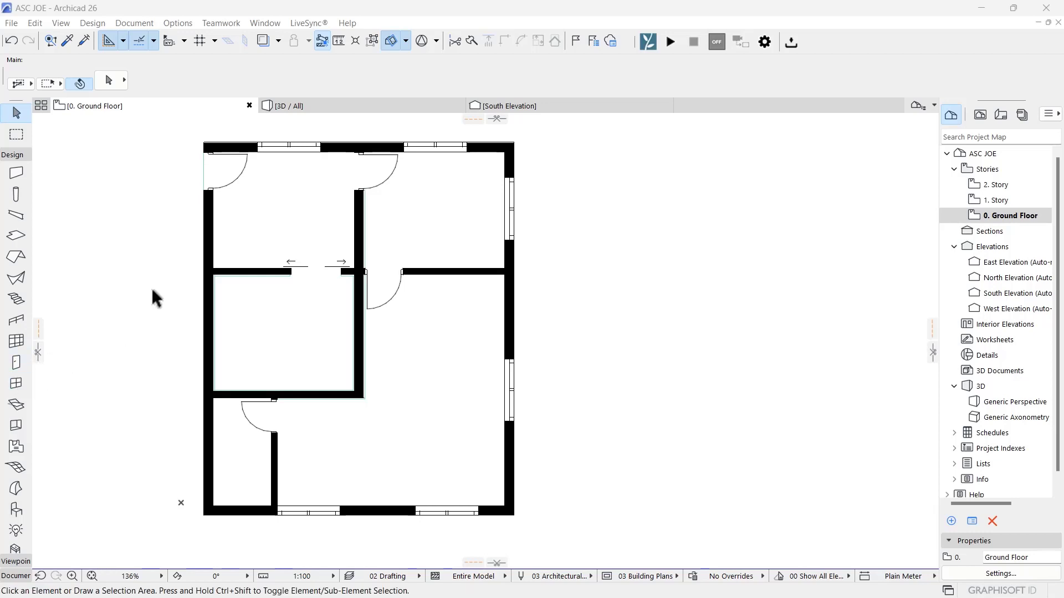
mouse_move(132, 349)
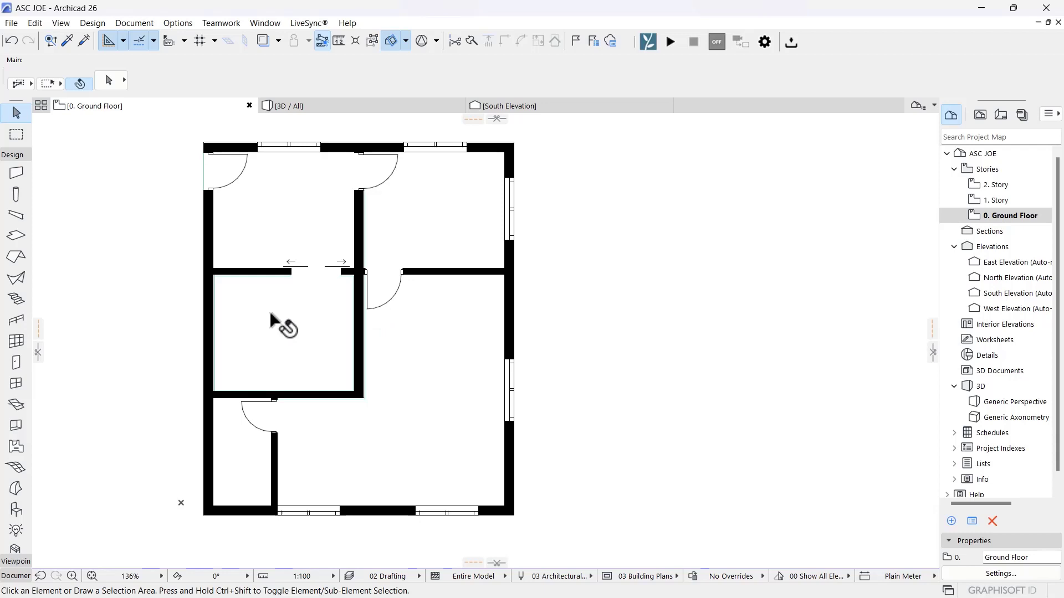
mouse_move(361, 337)
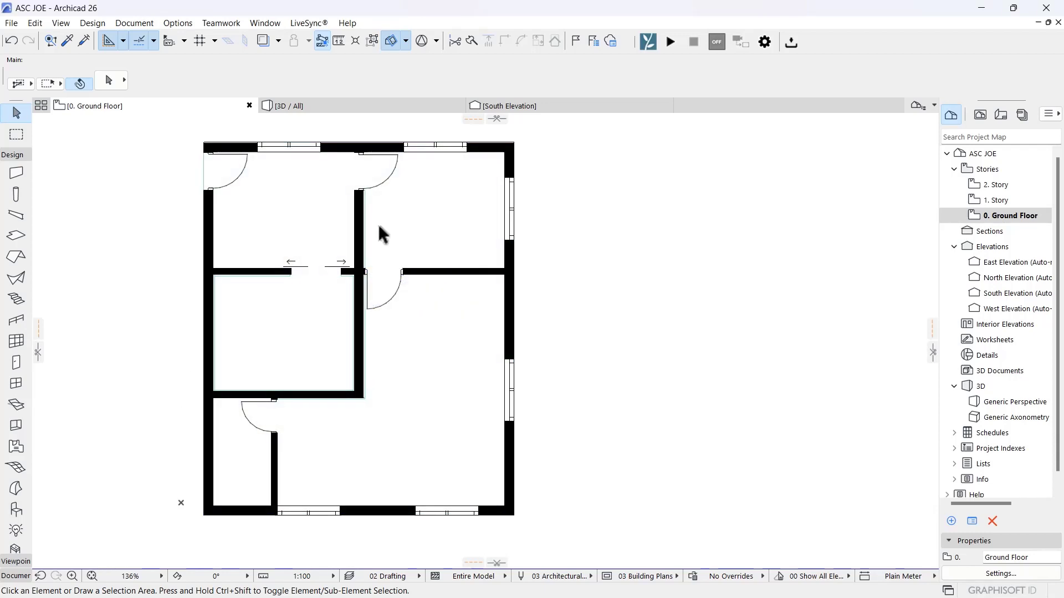
mouse_move(139, 358)
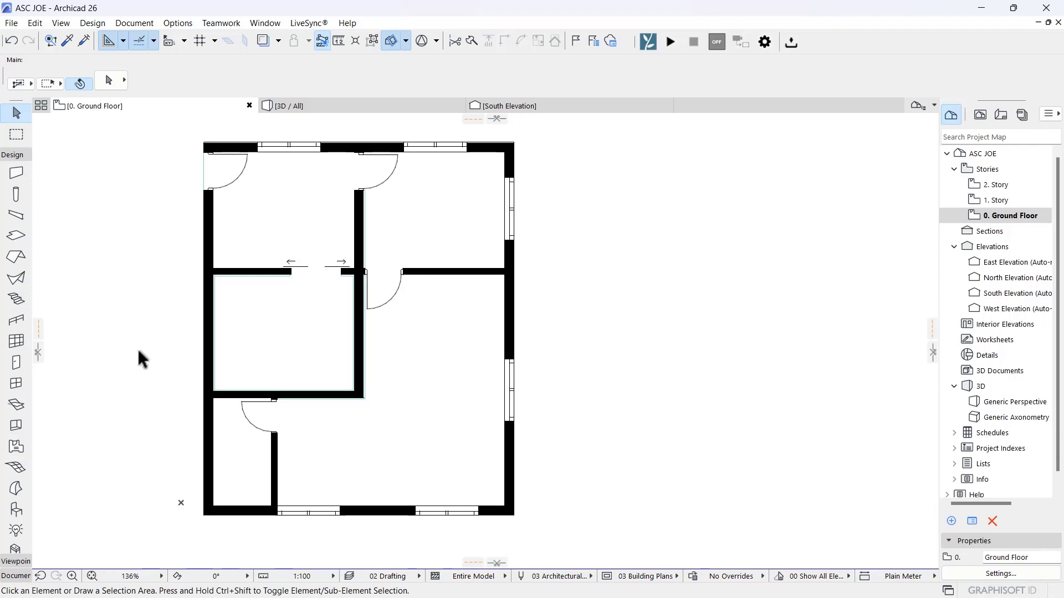
mouse_move(54, 410)
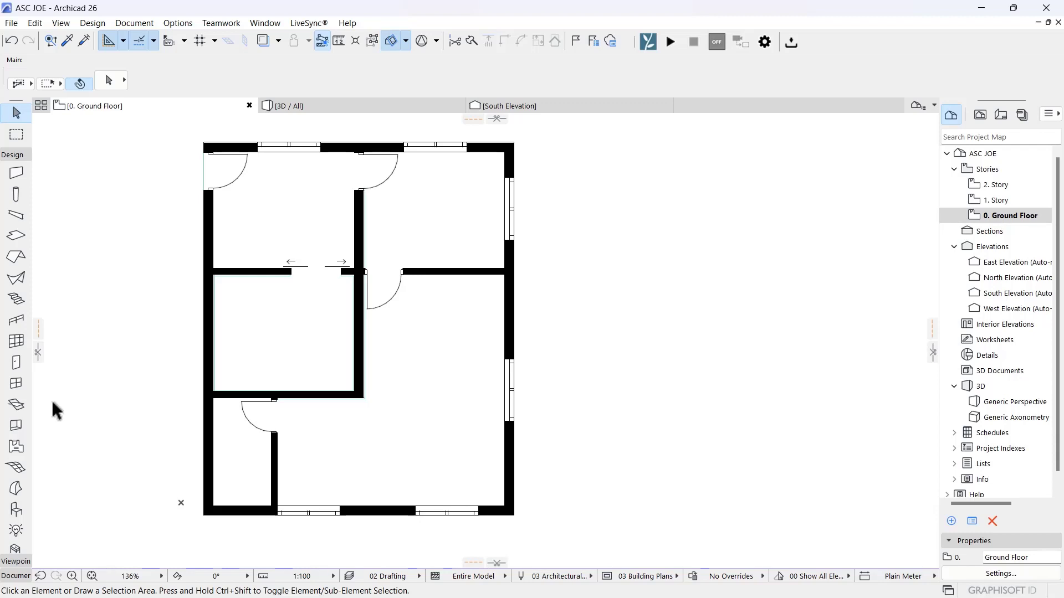
mouse_move(14, 501)
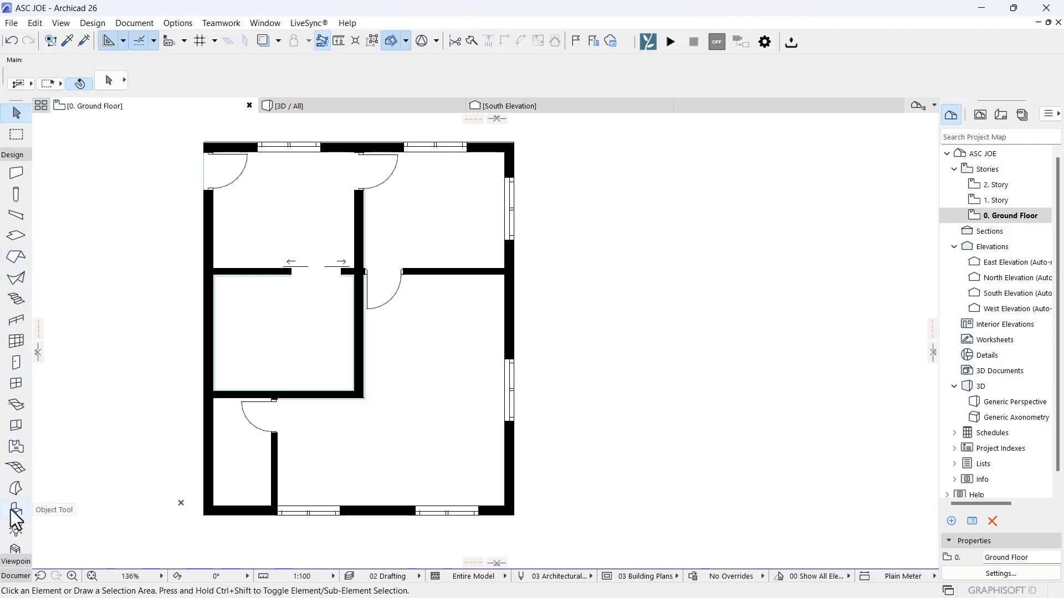
mouse_move(40, 501)
text(molding)
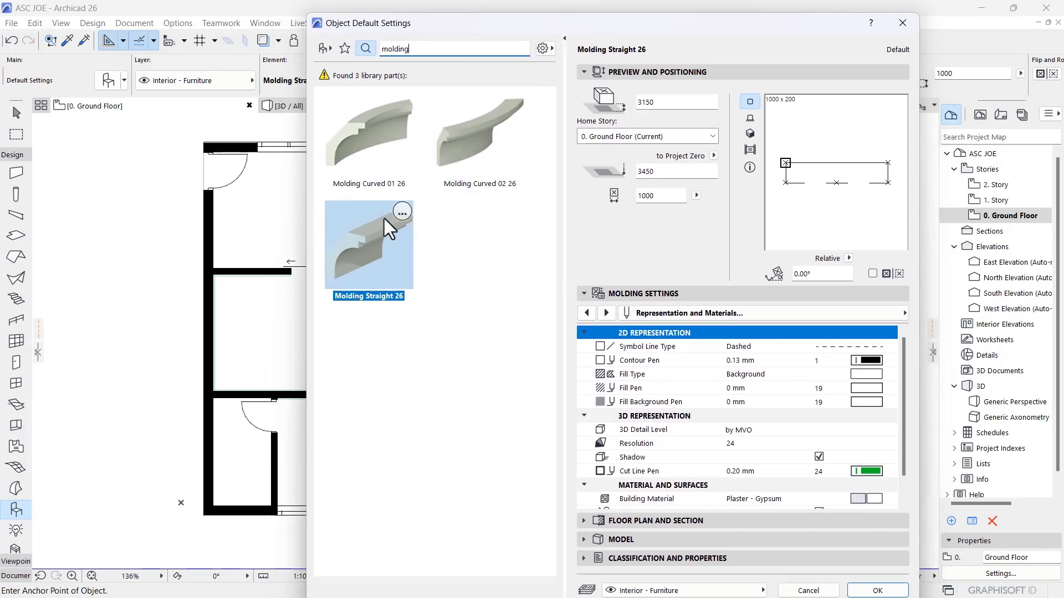
mouse_move(406, 211)
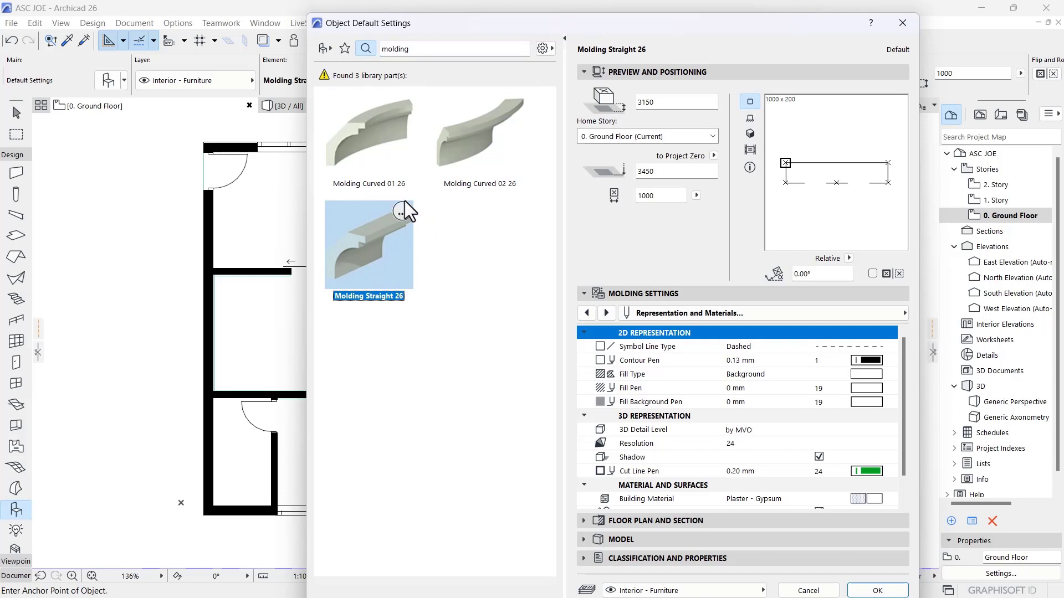
Choose Molding Curved 01 26 from the molding search results to show its Crown 1 style
click(368, 132)
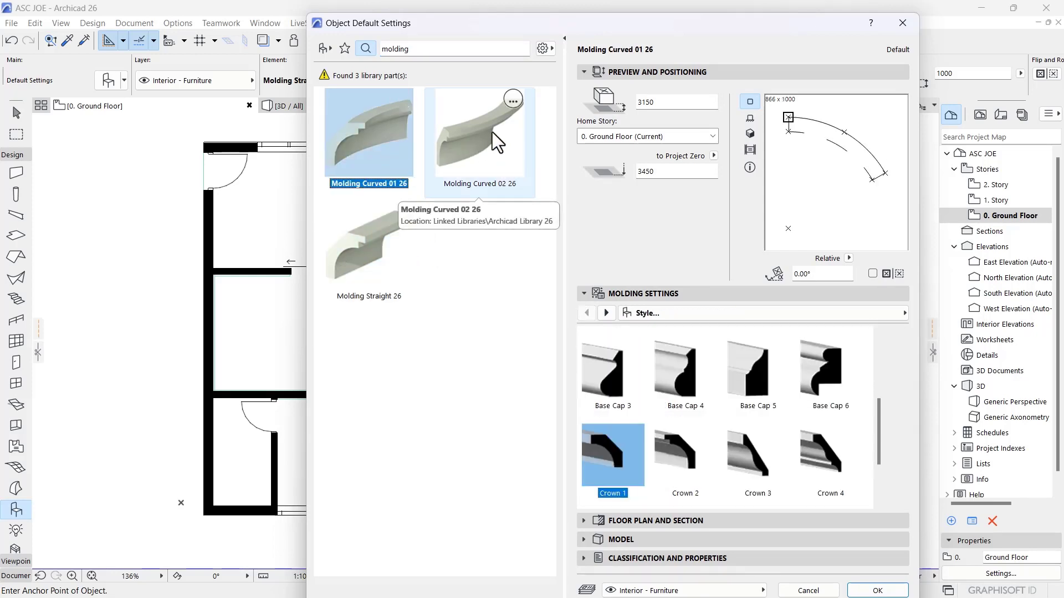
mouse_move(531, 128)
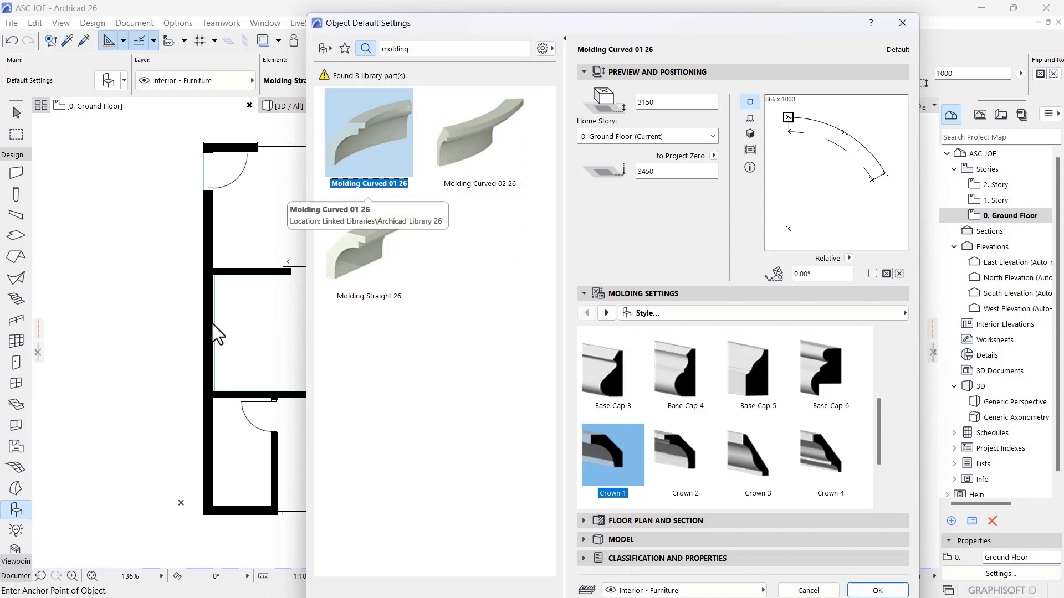
mouse_move(390, 282)
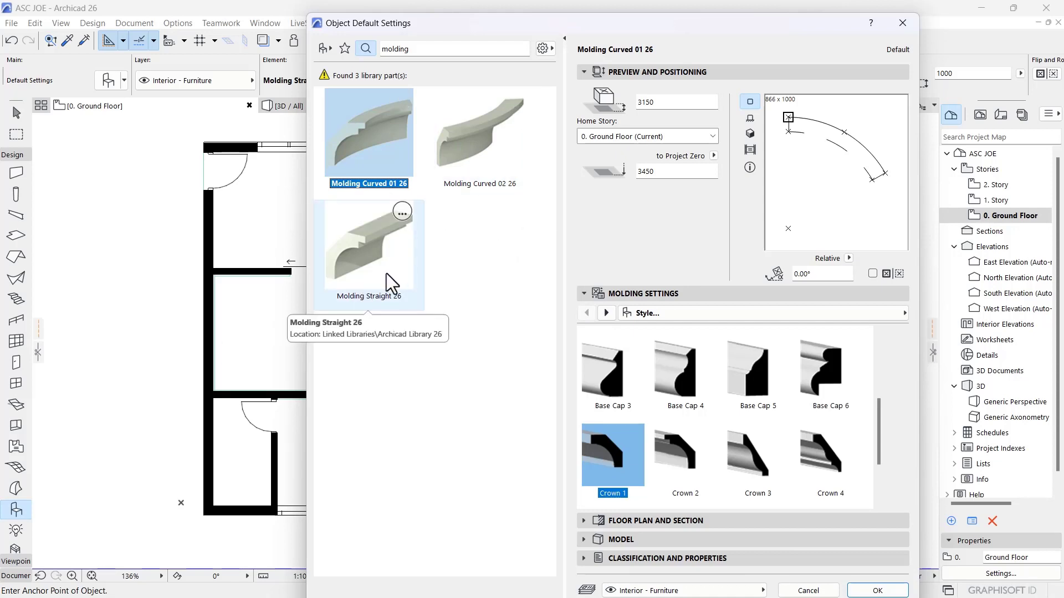
mouse_move(377, 265)
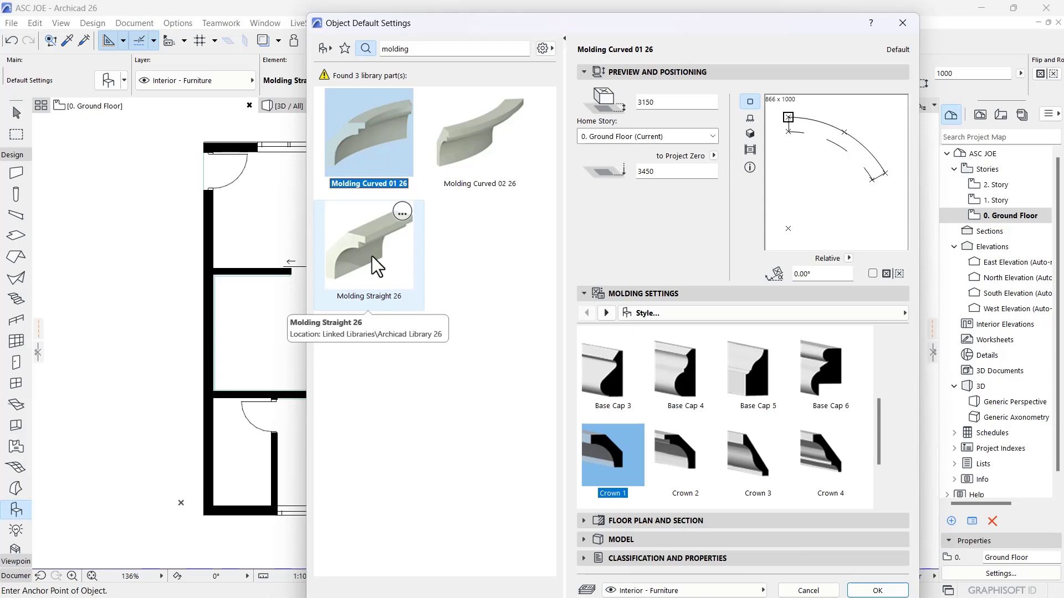
Switch to Molding Straight 26 and set its crown profile dimensions to 450 by 450
click(368, 246)
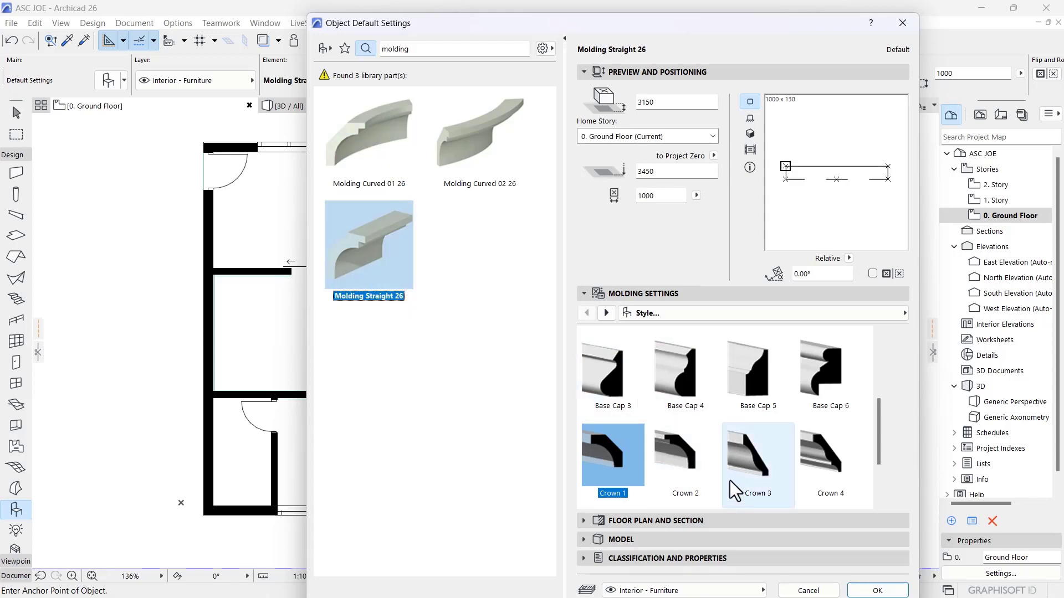
scroll(down, 3)
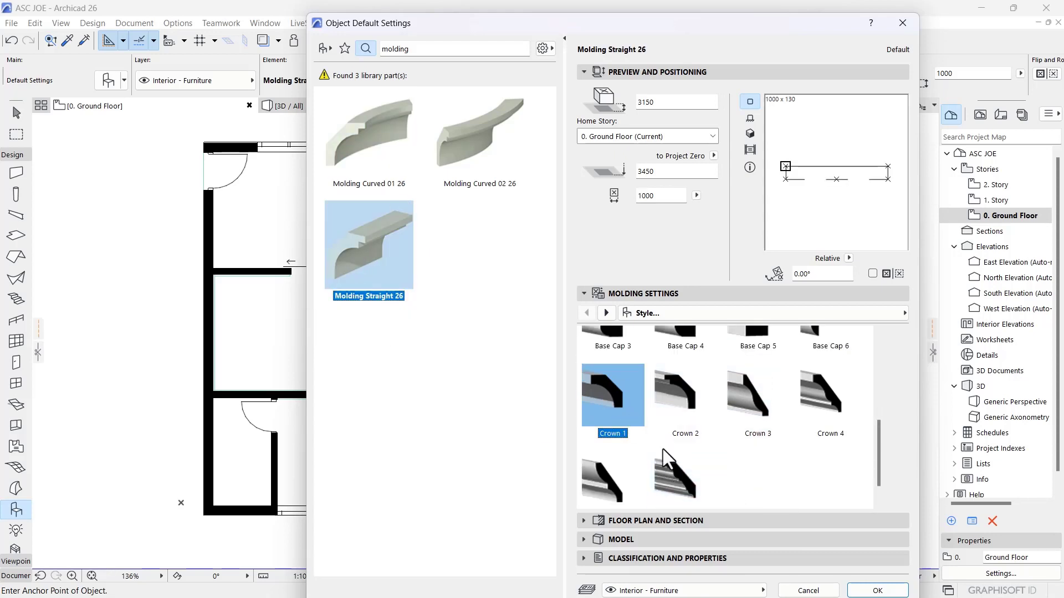
mouse_move(685, 342)
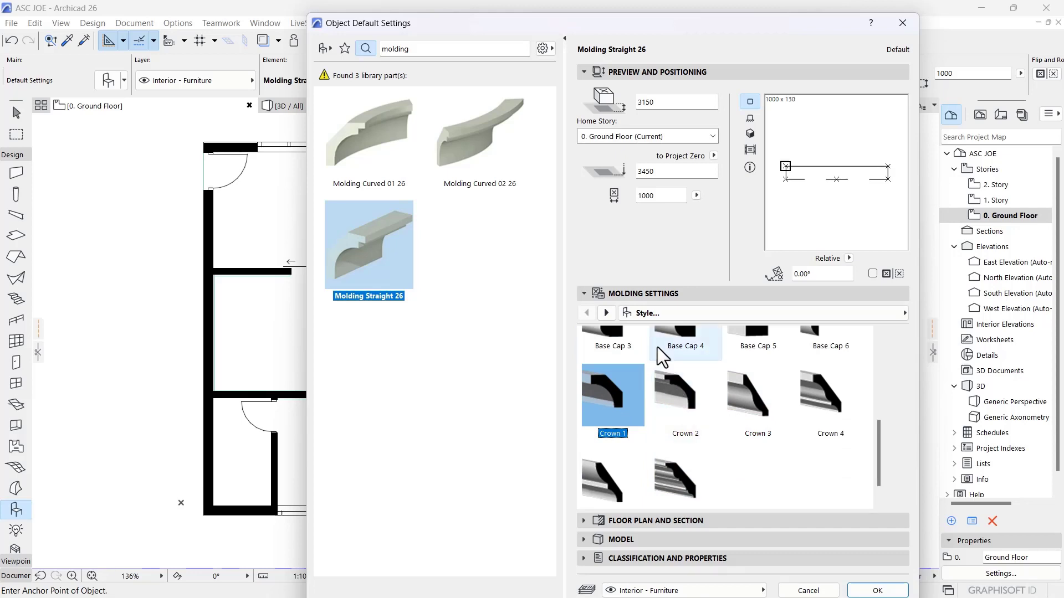
click(605, 313)
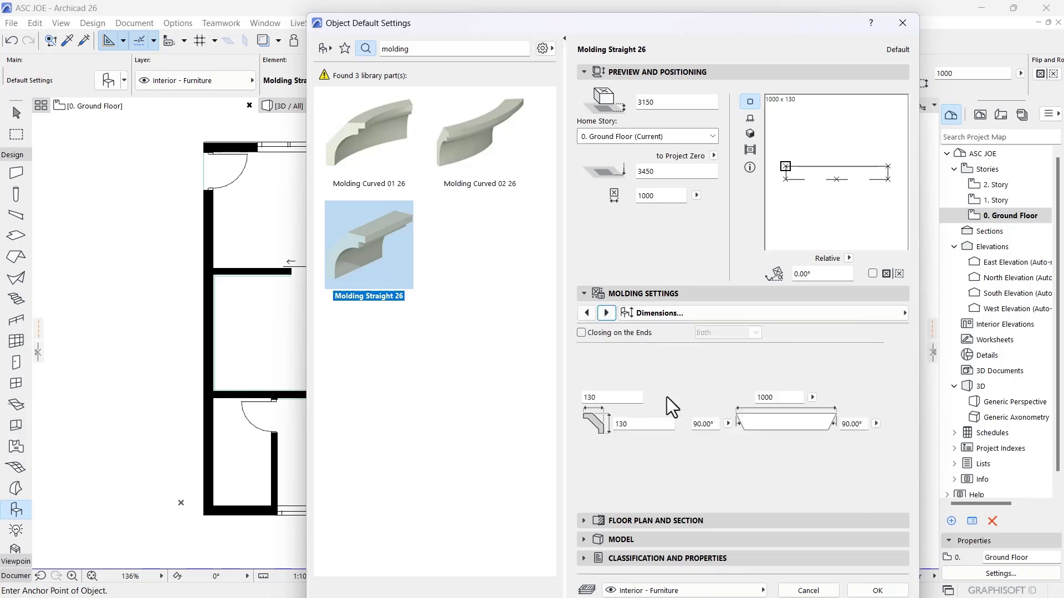
click(607, 397)
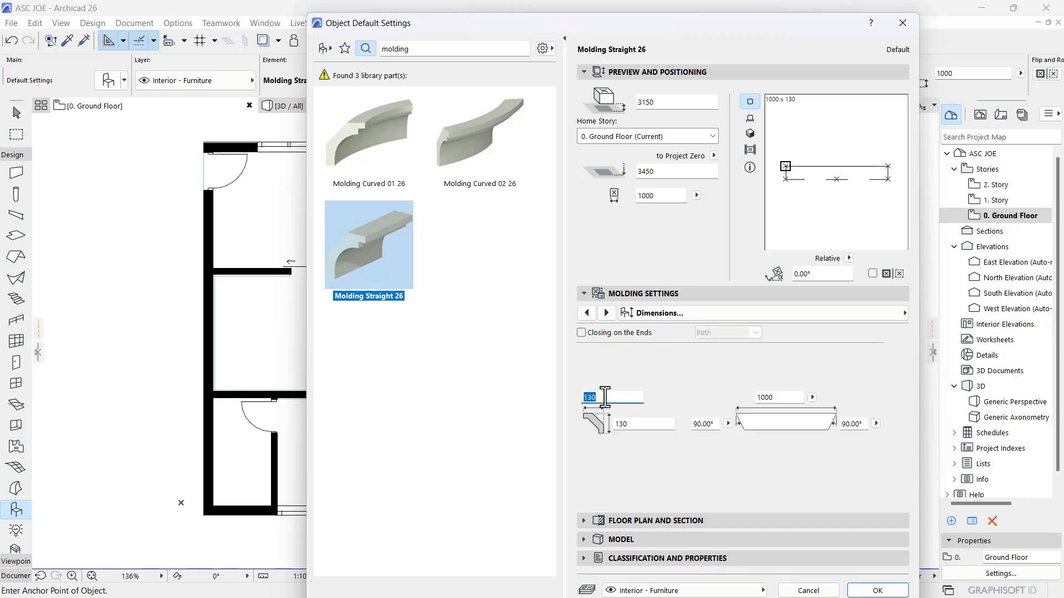
mouse_move(601, 397)
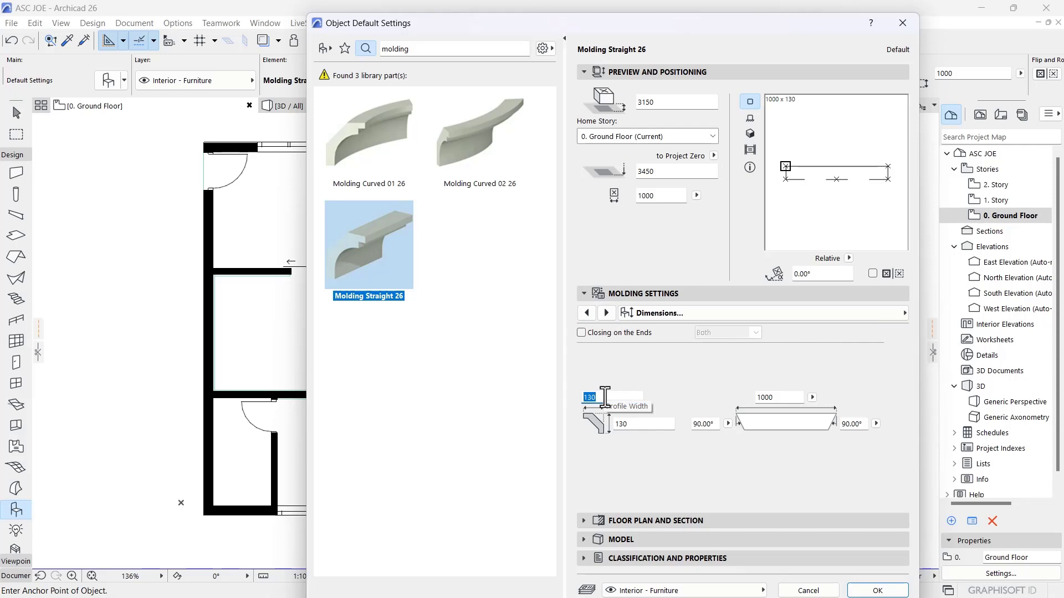
mouse_move(642, 399)
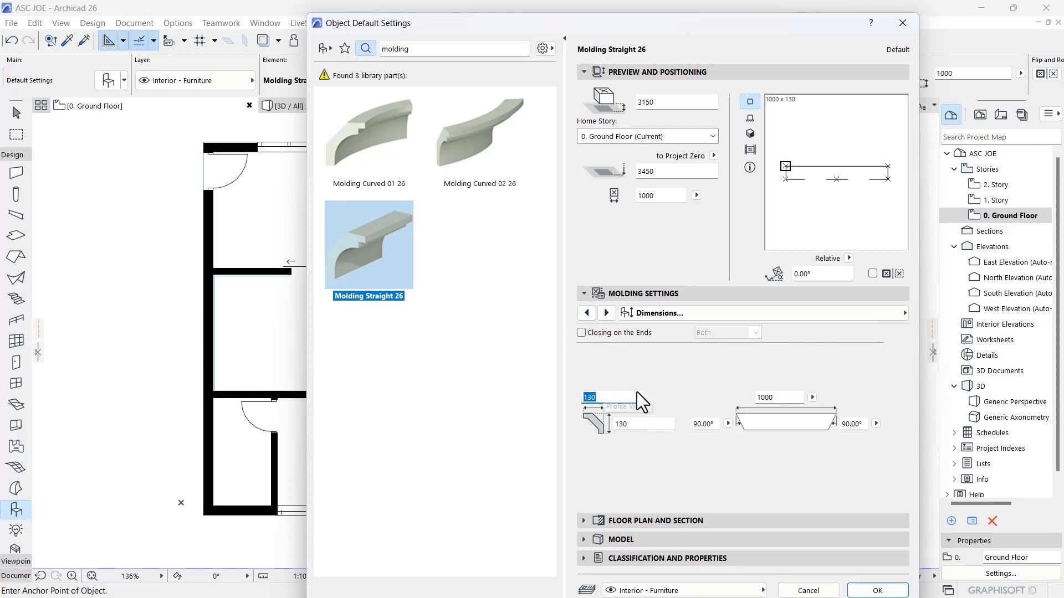
text(4)
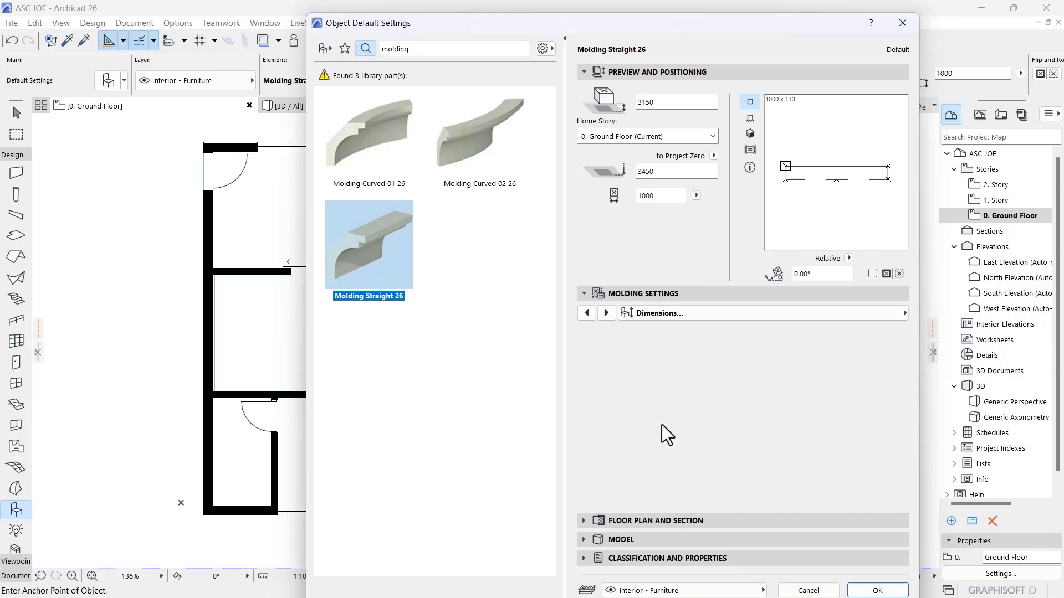
click(658, 312)
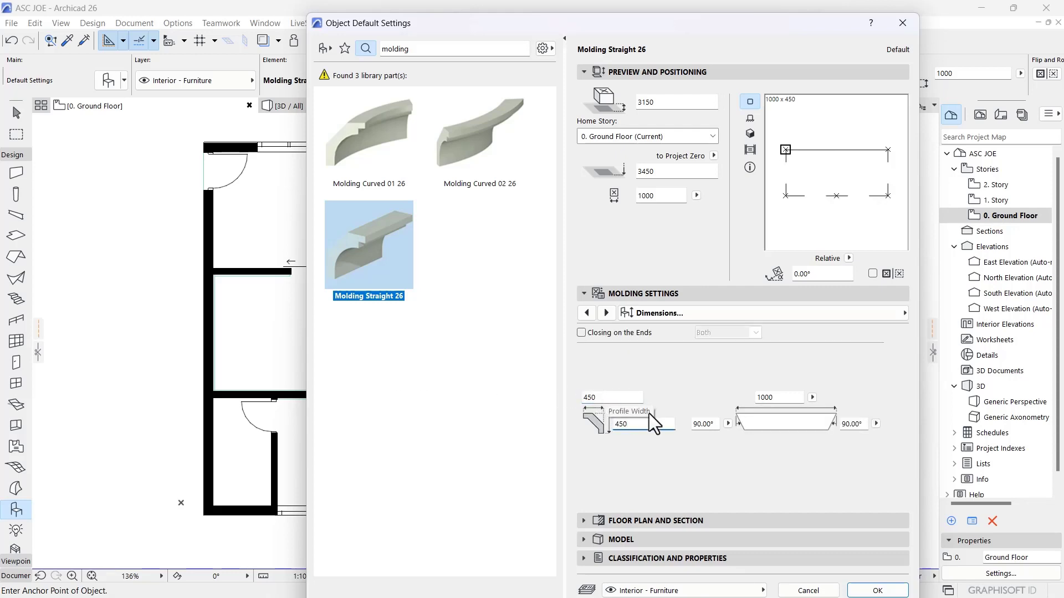
Override the molding's surfaces with Paint - Titanium White under Material and Surfaces
click(605, 312)
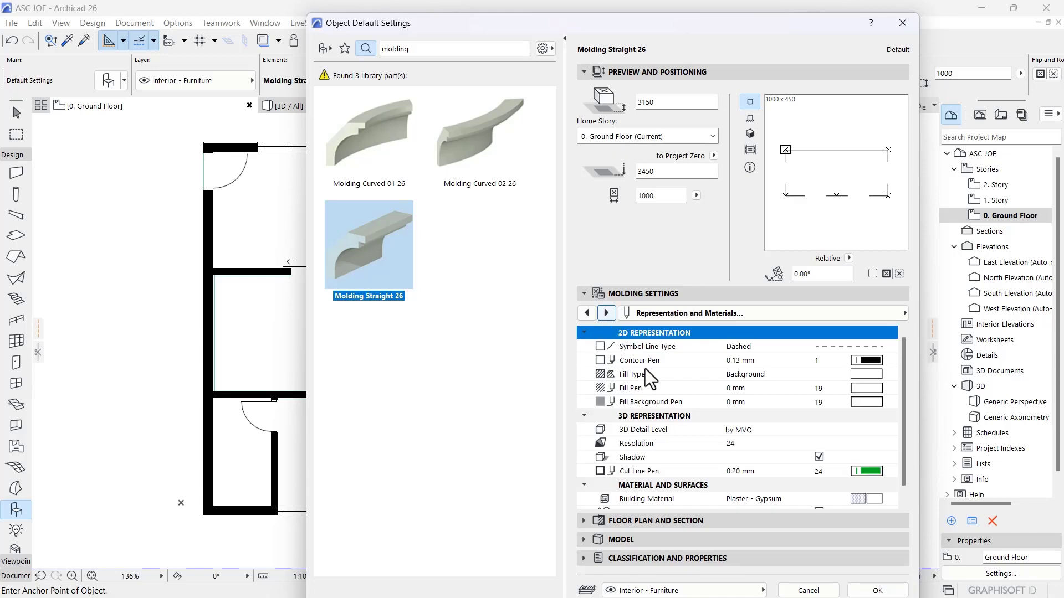
scroll(down, 3)
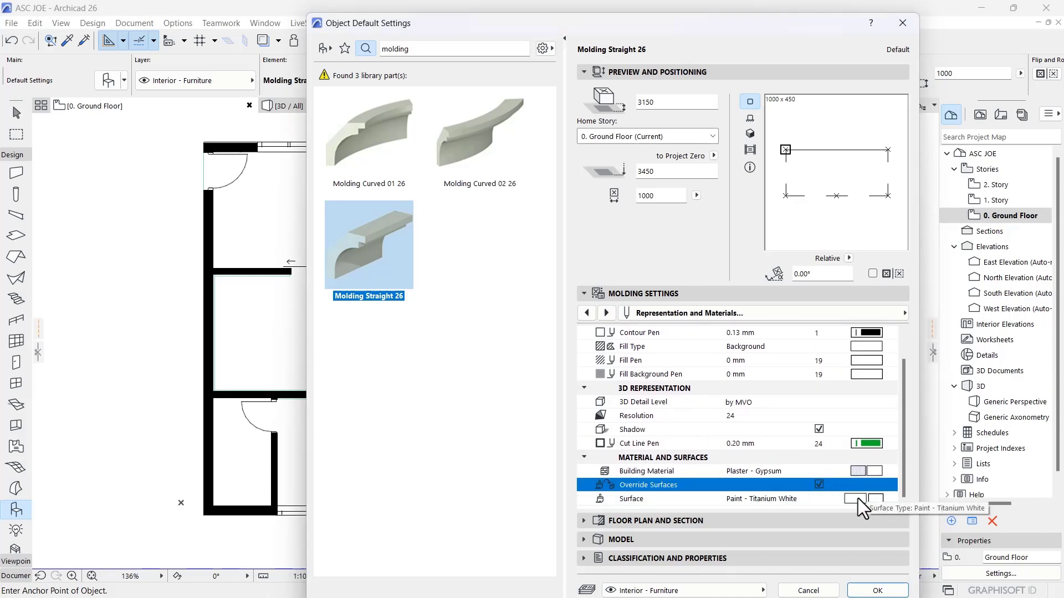
mouse_move(719, 450)
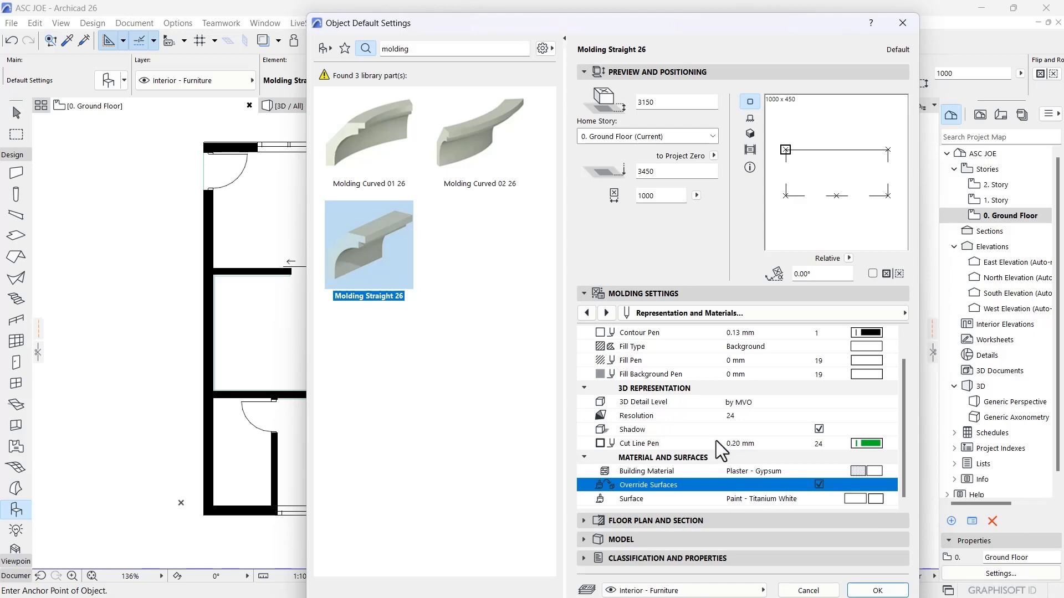
mouse_move(833, 484)
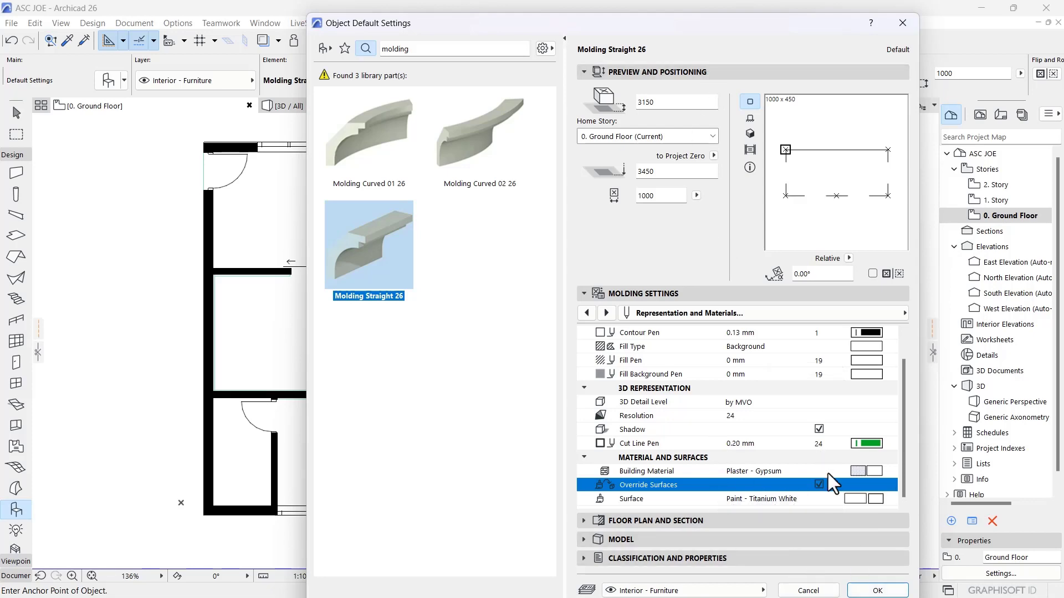
click(877, 591)
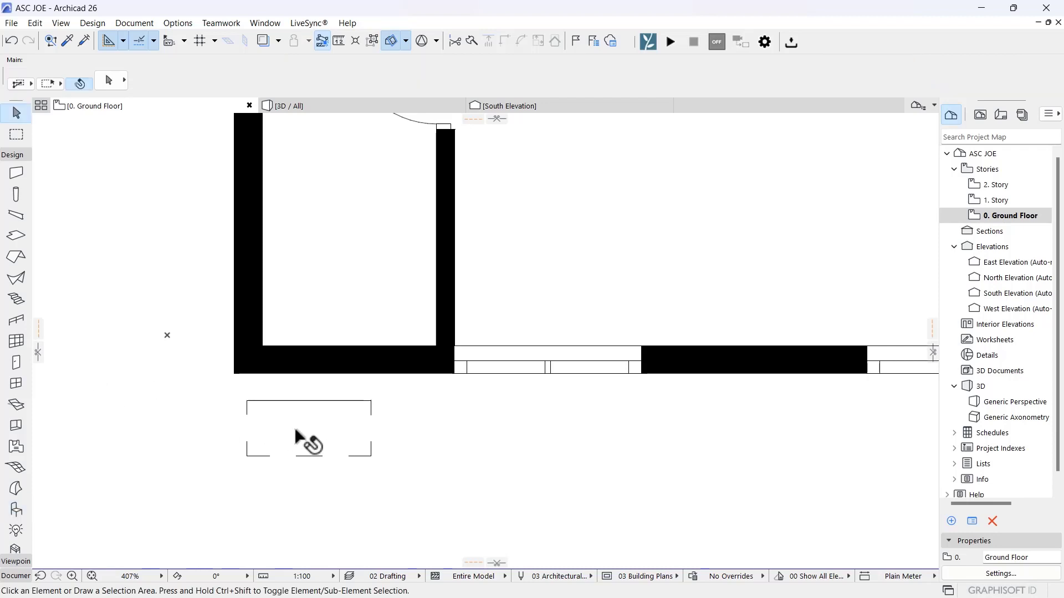
Place the molding below the south wall corner and inspect it along the roof edge in 3D
click(308, 428)
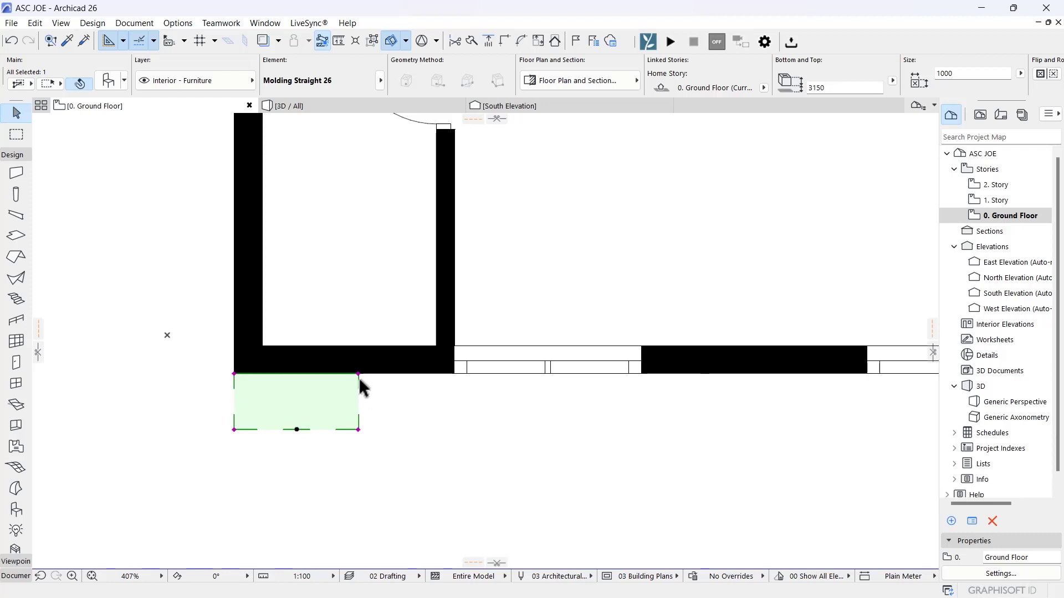
mouse_move(367, 383)
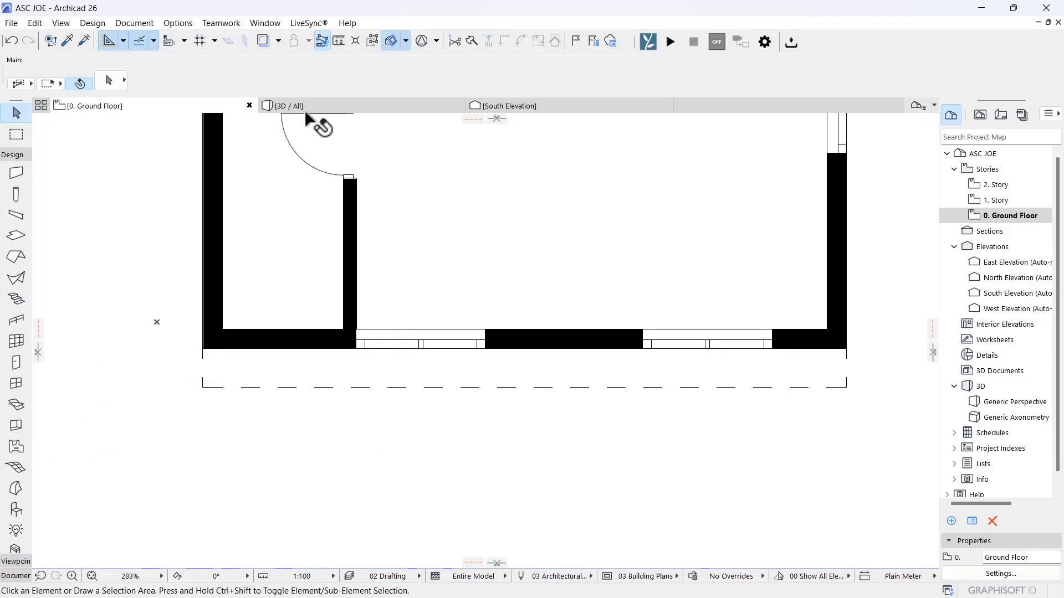
click(283, 106)
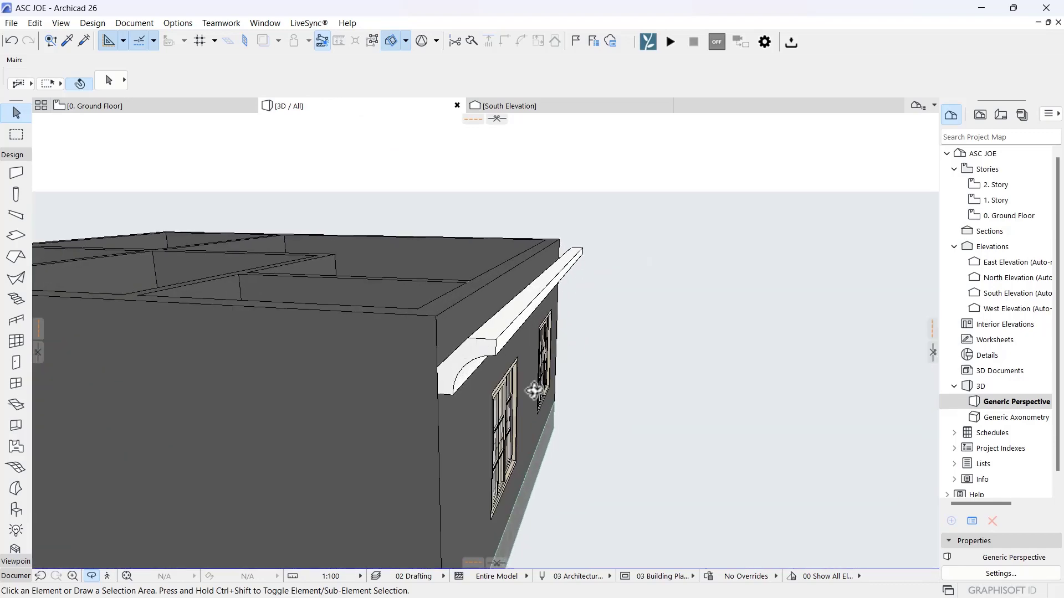
drag(533, 392, 578, 408)
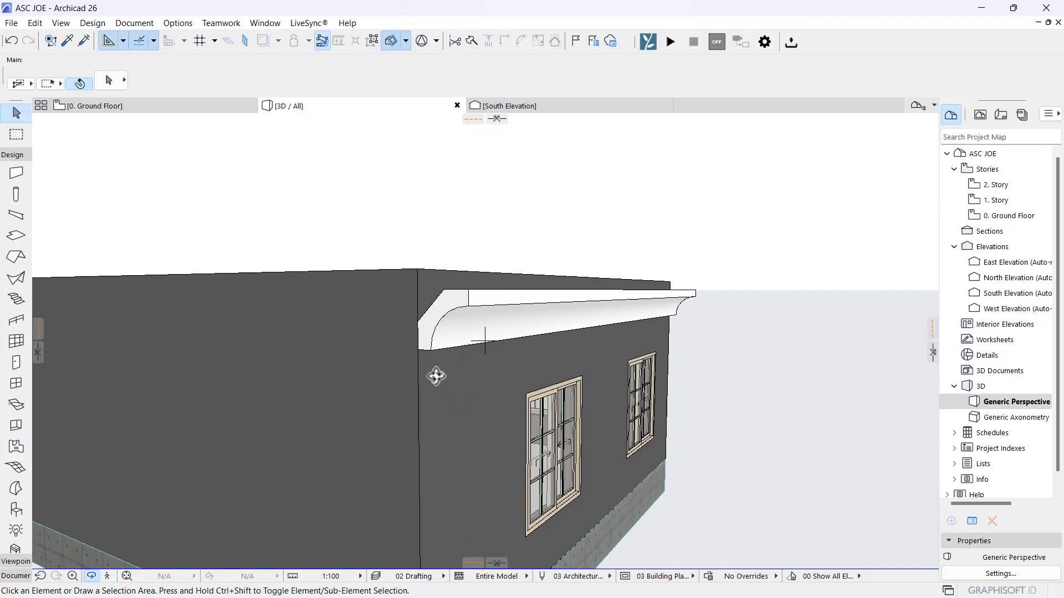
Select the 7450-long crown molding on the roof edge at elevation 3150
click(556, 313)
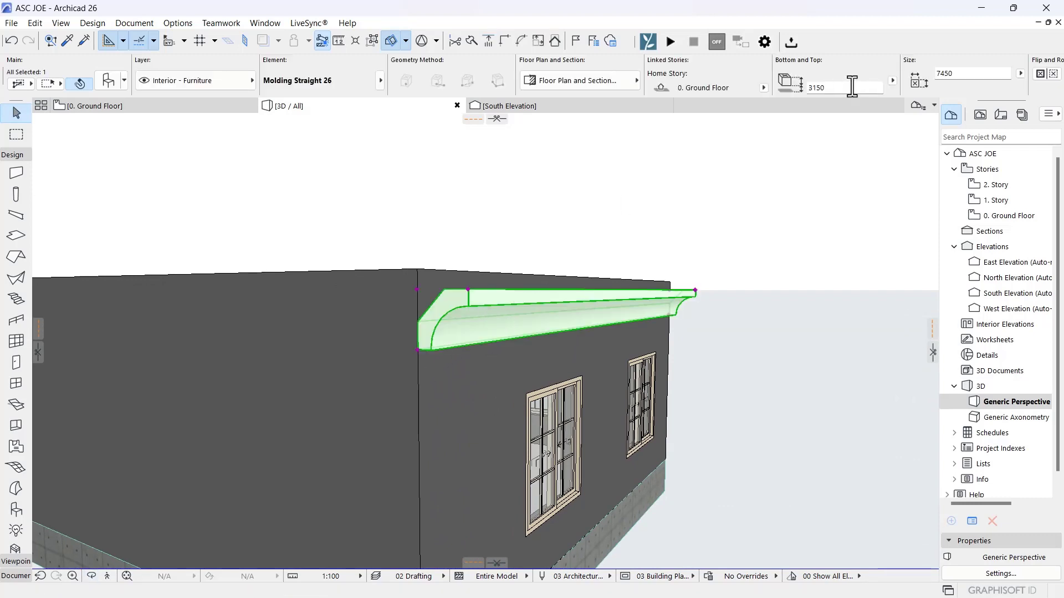
mouse_move(850, 86)
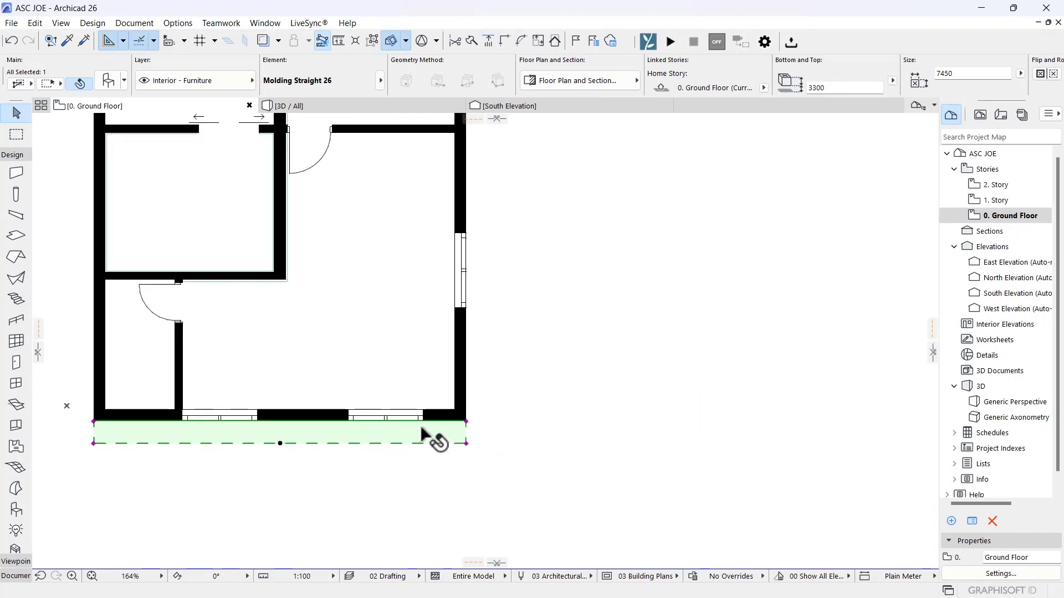
Drag a copy of the molding, rotate it 90° and move it onto the east wall
right_click(435, 441)
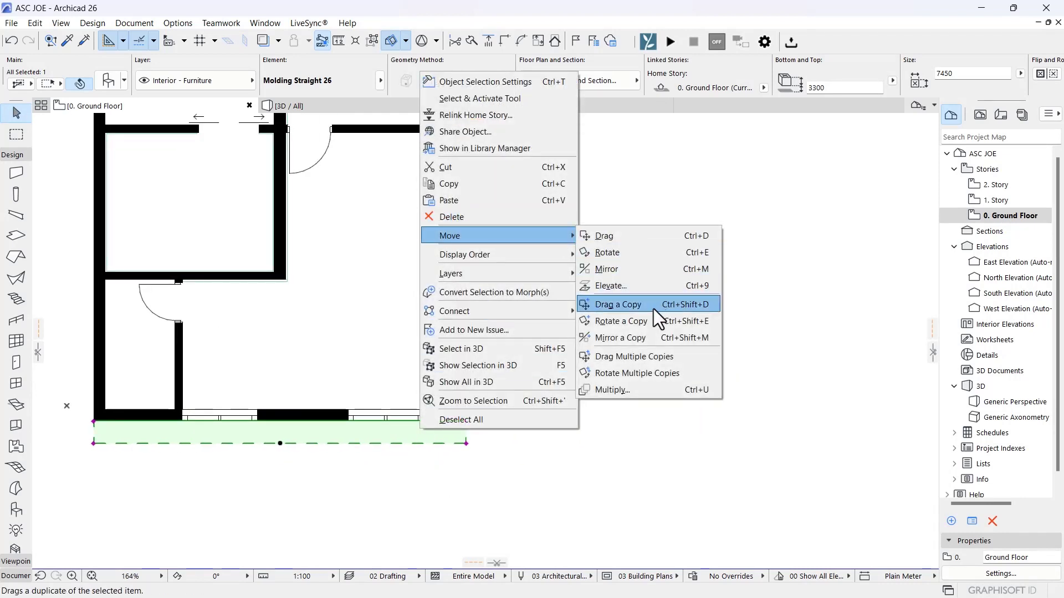
click(617, 303)
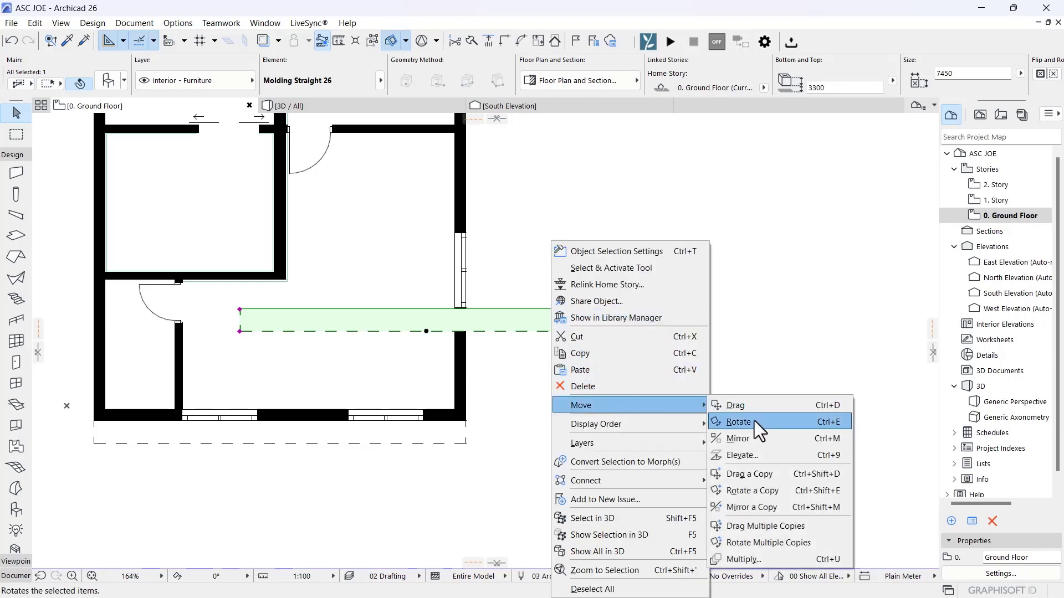
click(739, 421)
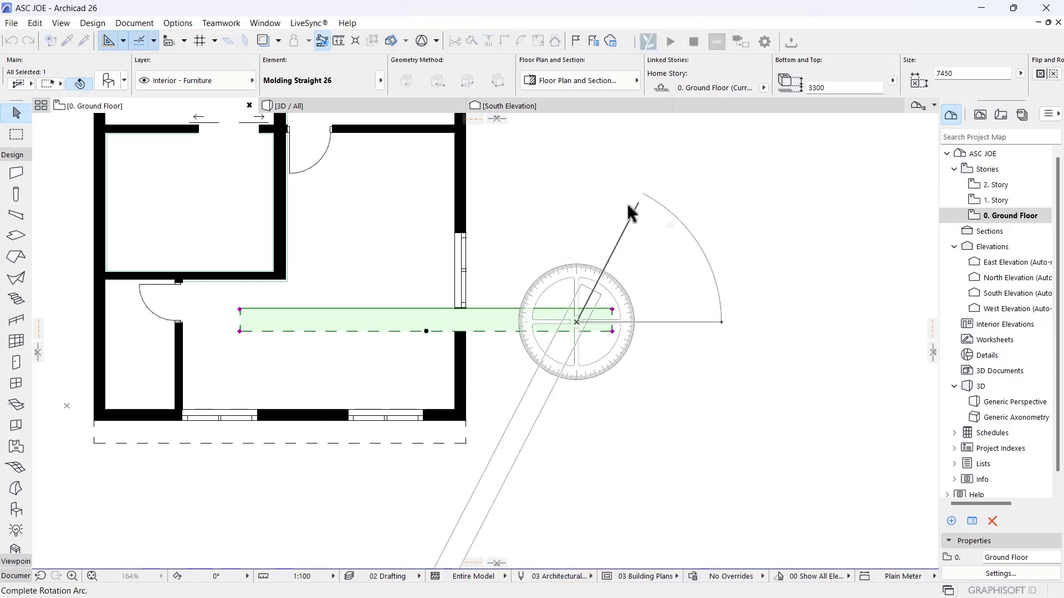
click(629, 212)
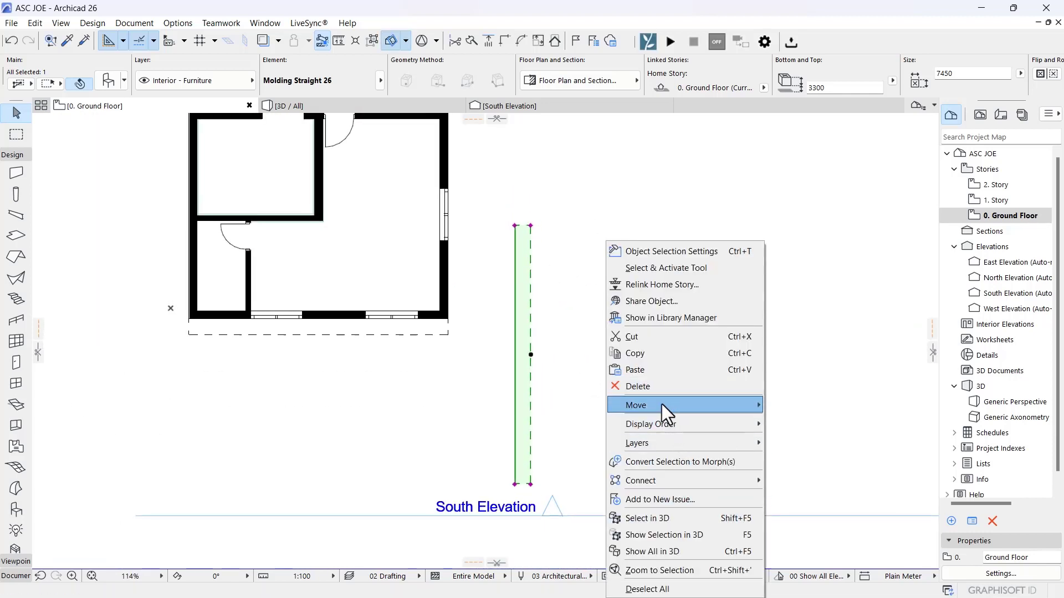
click(637, 406)
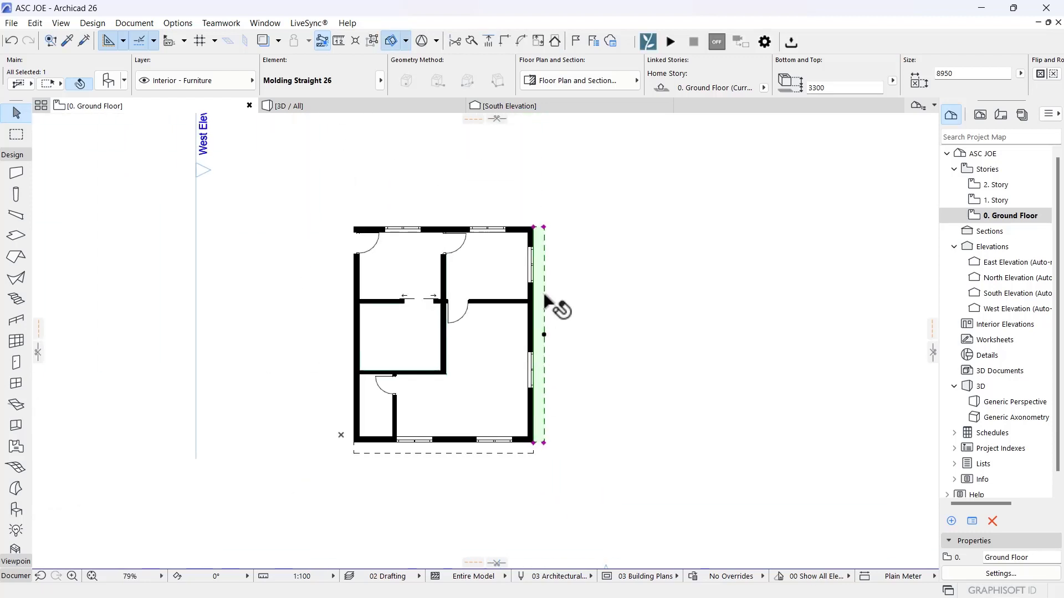
right_click(545, 307)
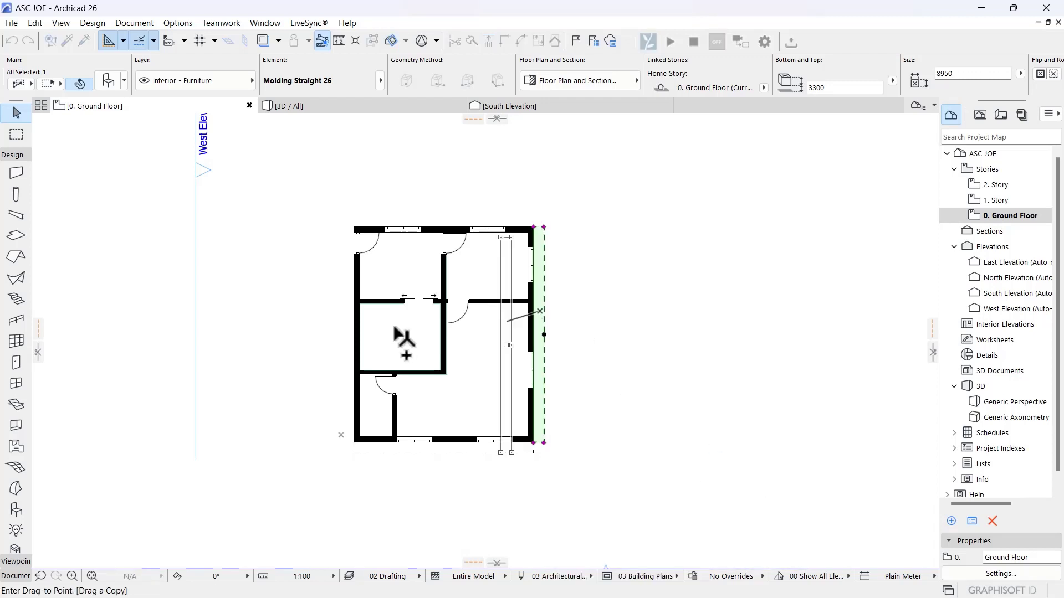
Rotate a second copy a quarter turn and move it onto the west wall
right_click(312, 319)
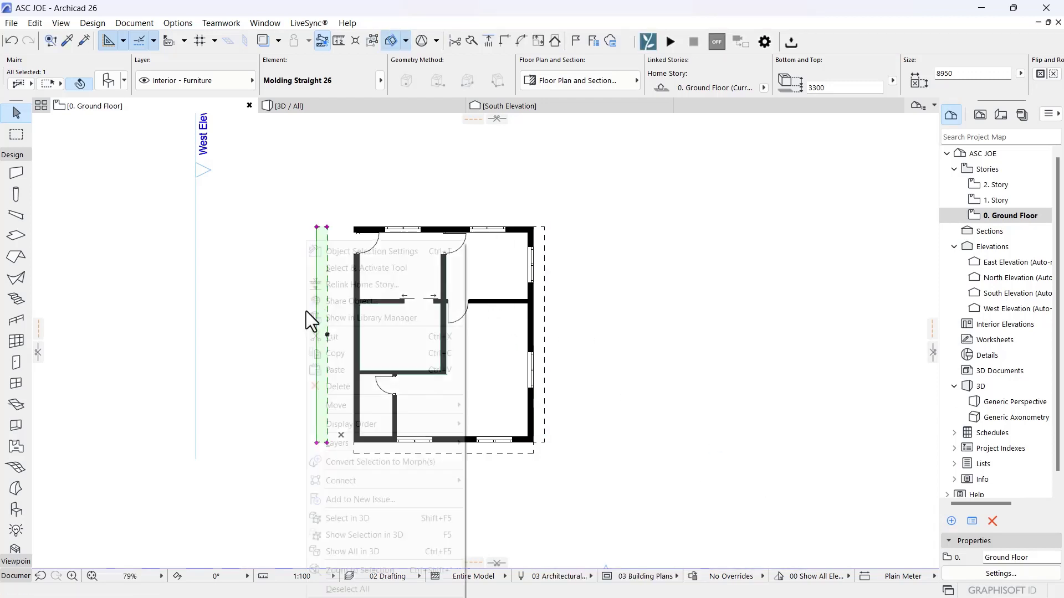
click(493, 421)
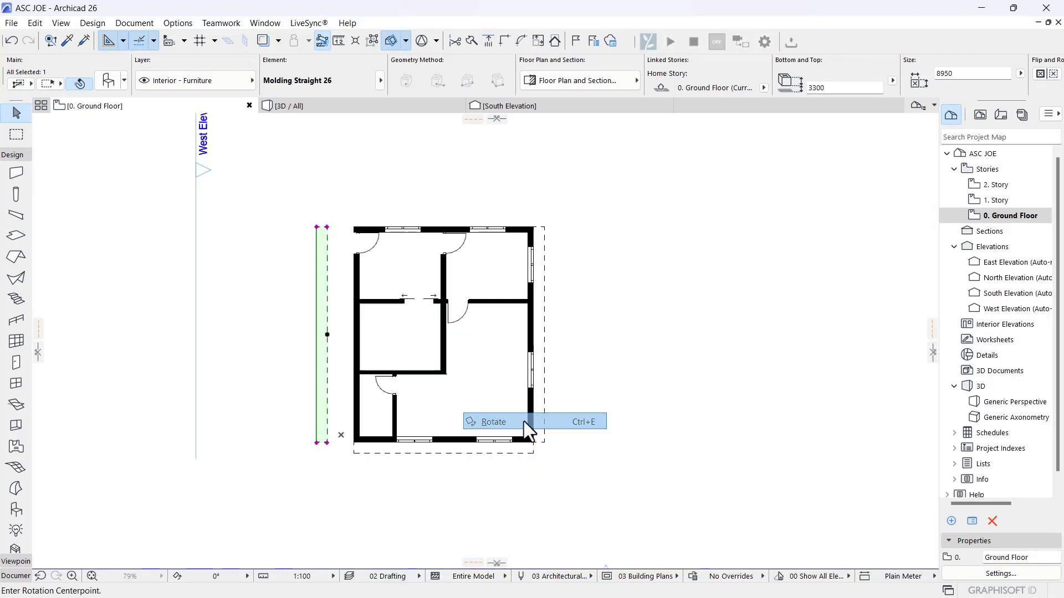
click(493, 421)
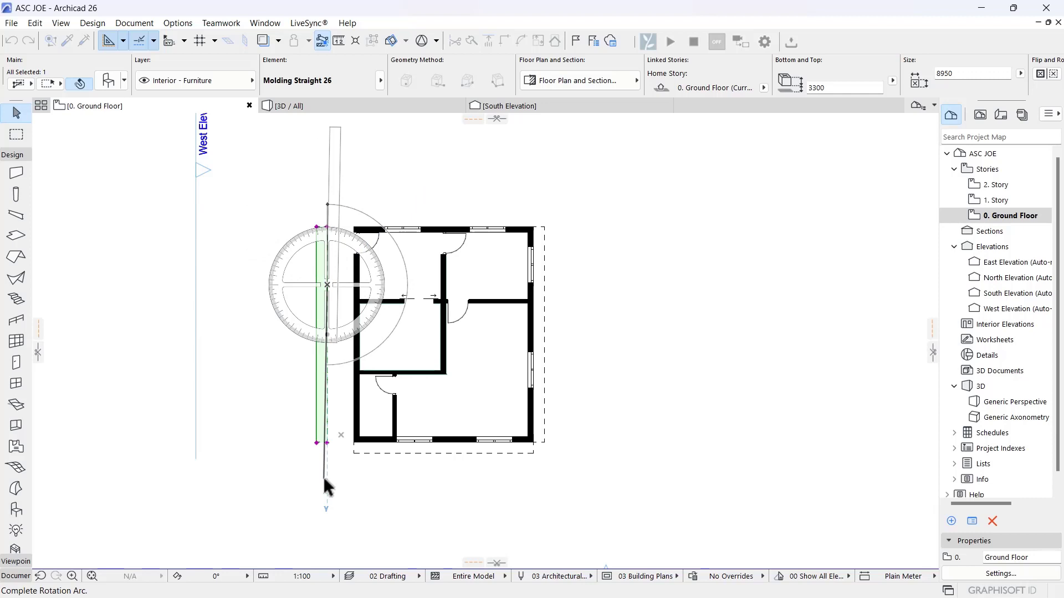
right_click(327, 283)
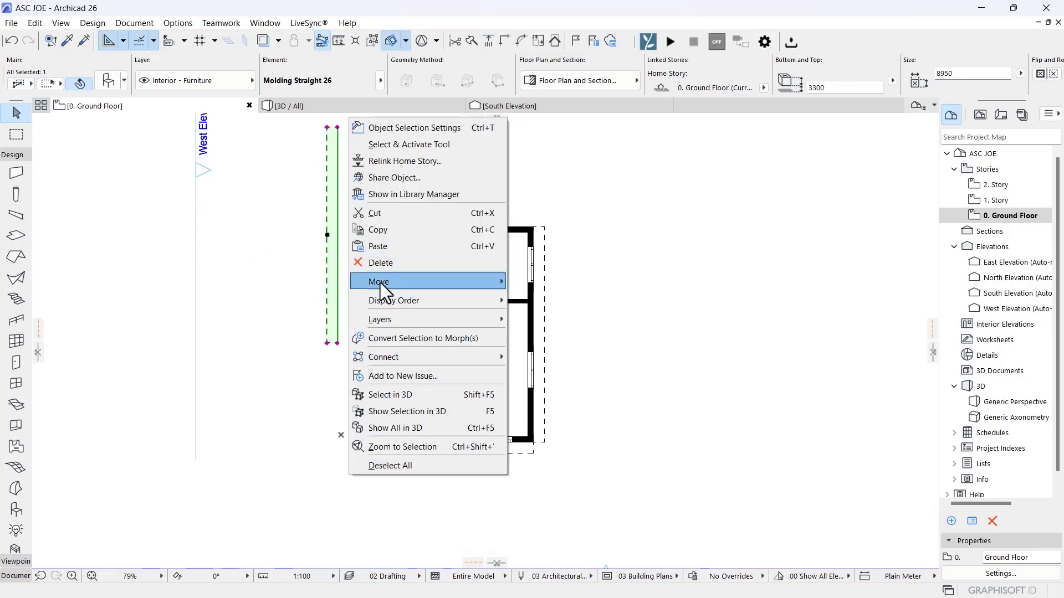
click(378, 281)
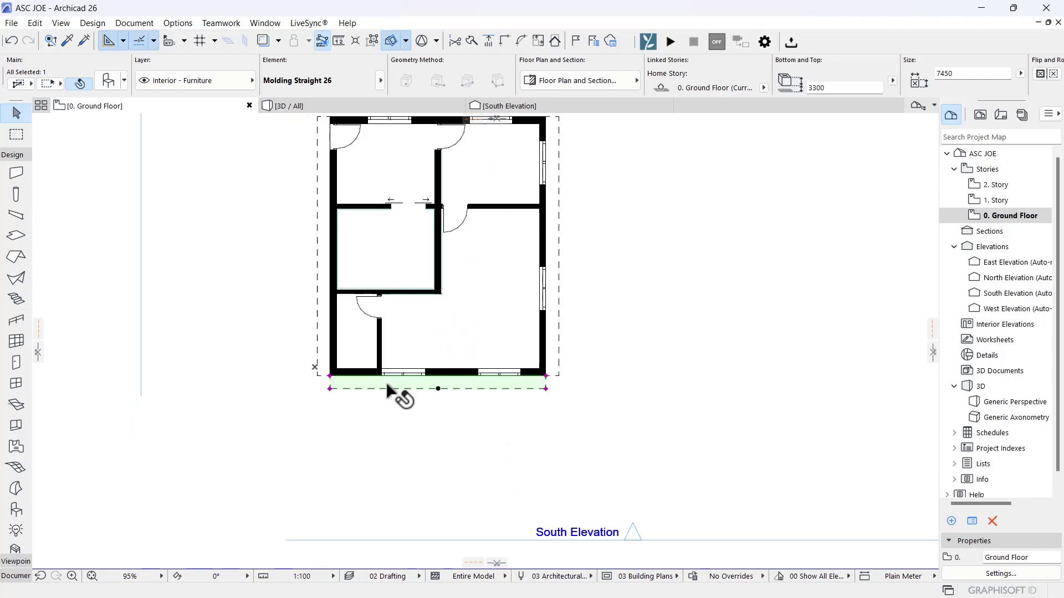
Drag a copy of the south molding above the plan and move it onto the north wall
right_click(438, 388)
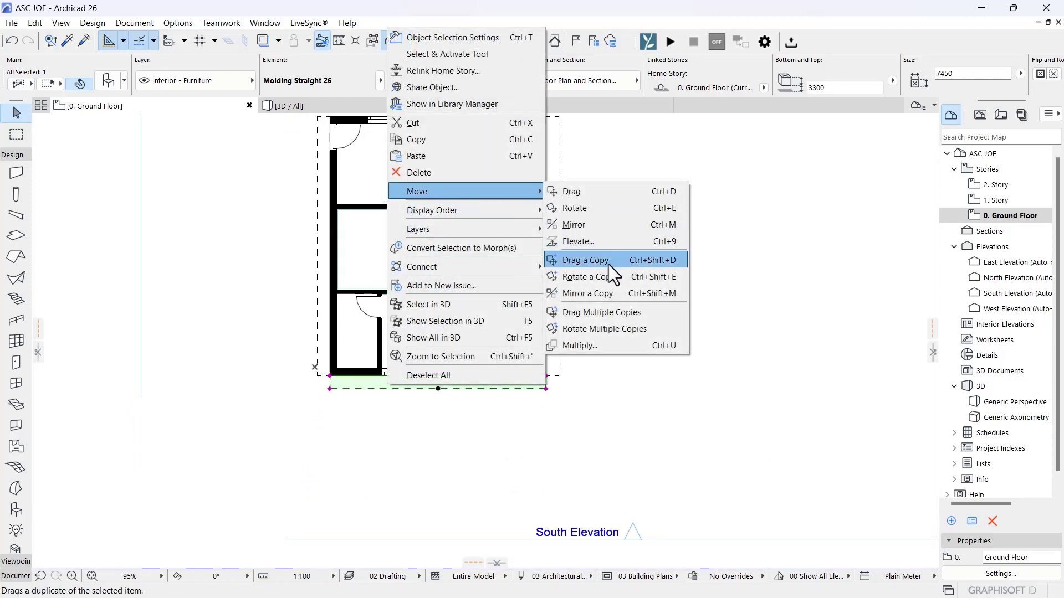
click(585, 259)
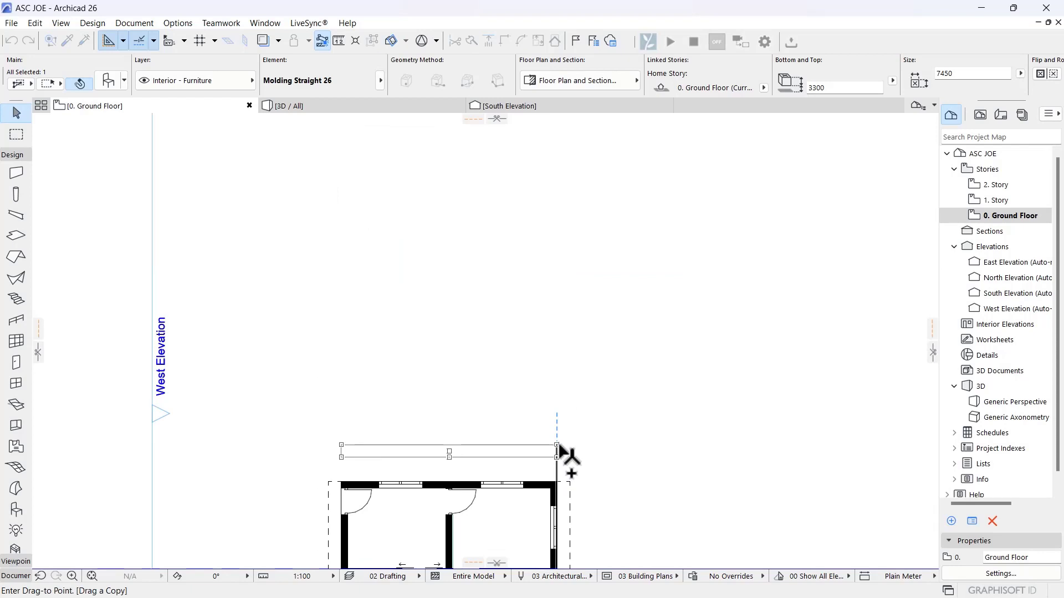
right_click(444, 448)
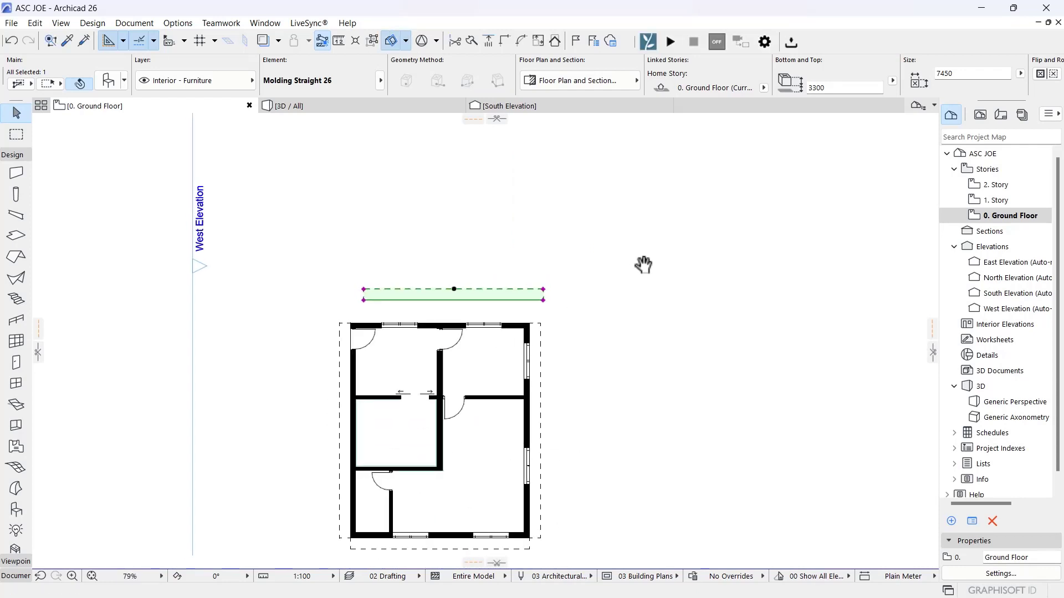
right_click(642, 265)
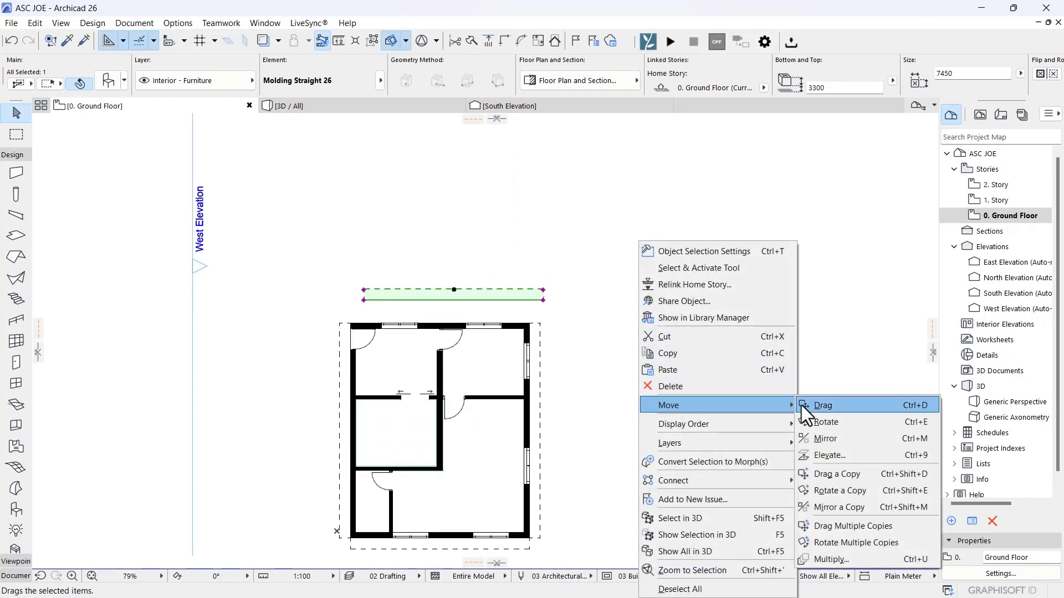
click(821, 406)
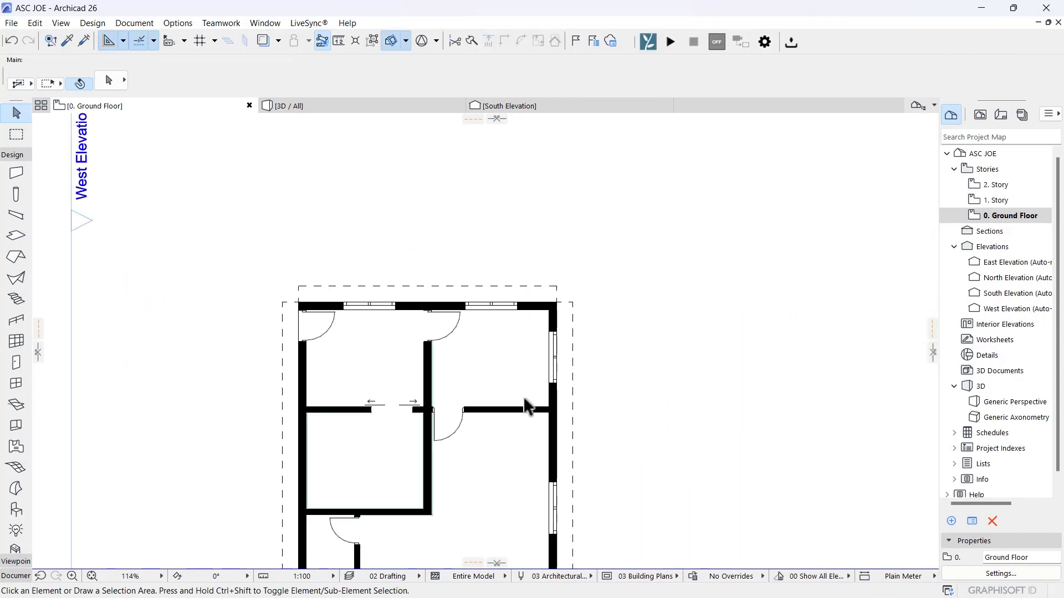
Angle-stretch the corner molding ends to 45° miters and show the wrapped fascia in 3D
scroll(up, 3)
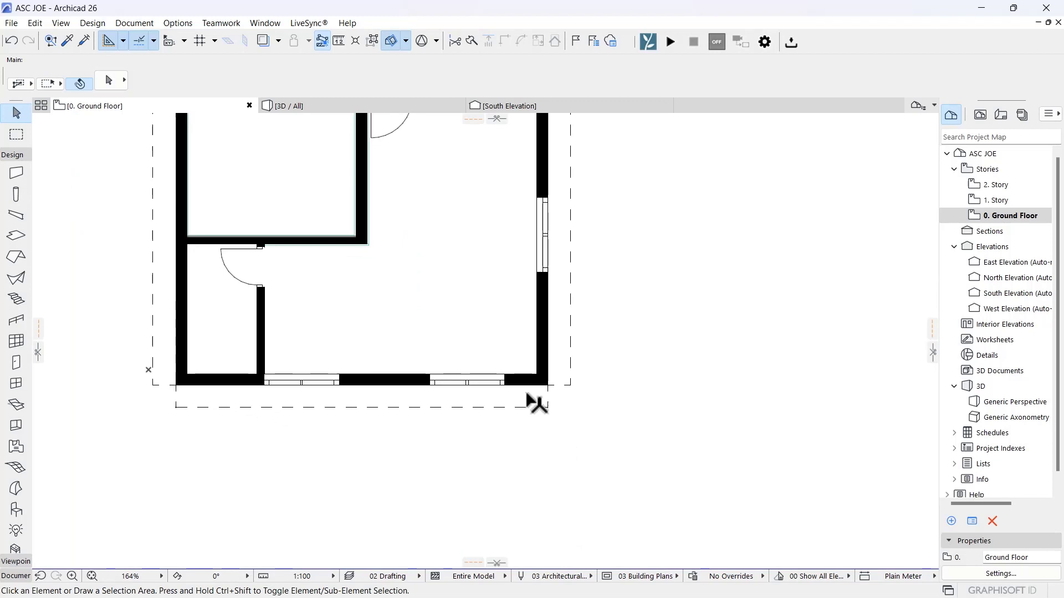
mouse_move(627, 386)
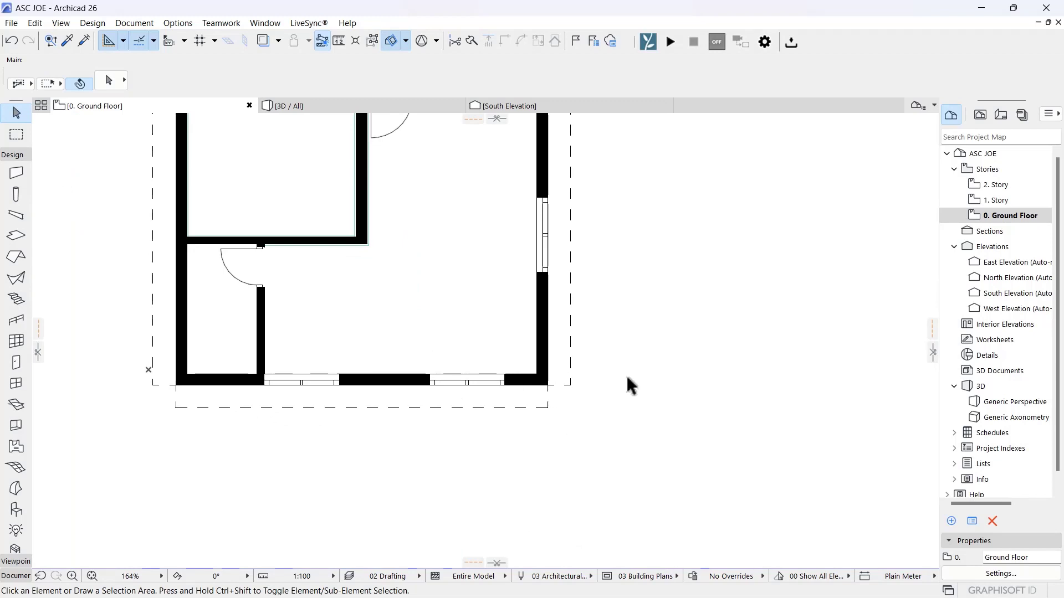
scroll(down, 3)
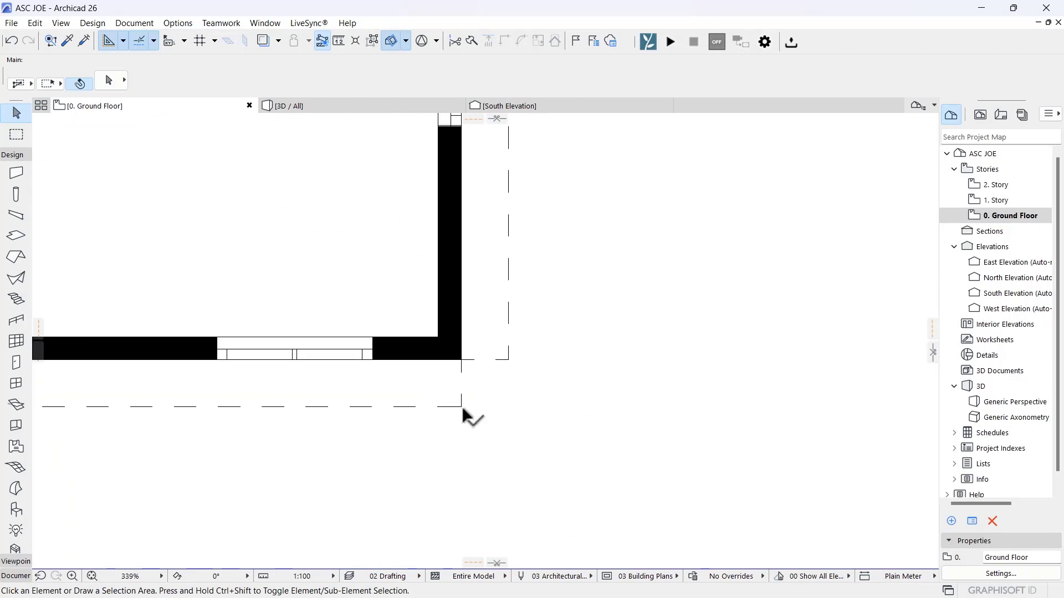
mouse_move(475, 393)
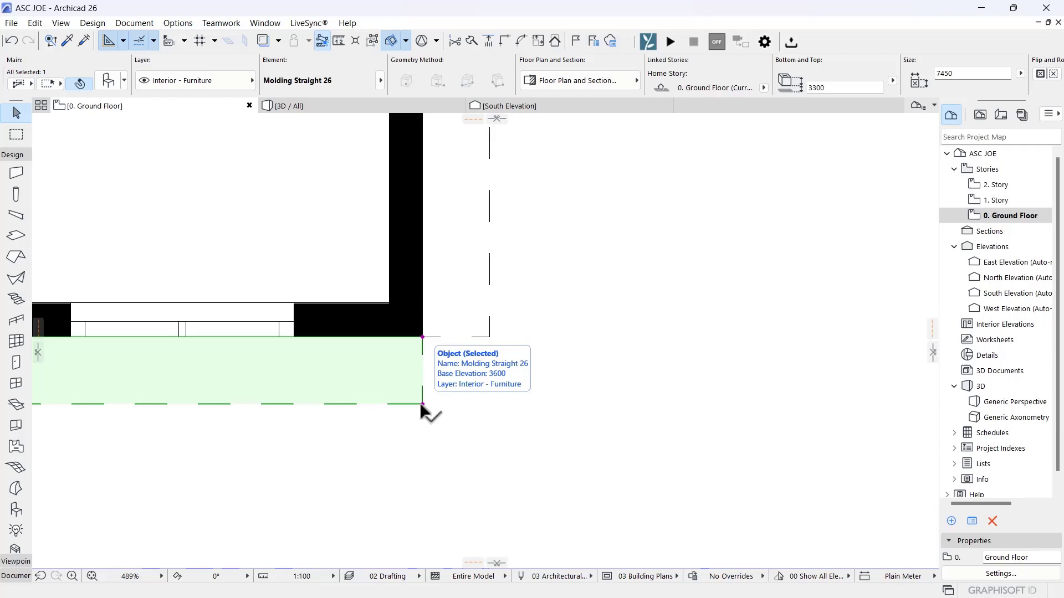
click(422, 337)
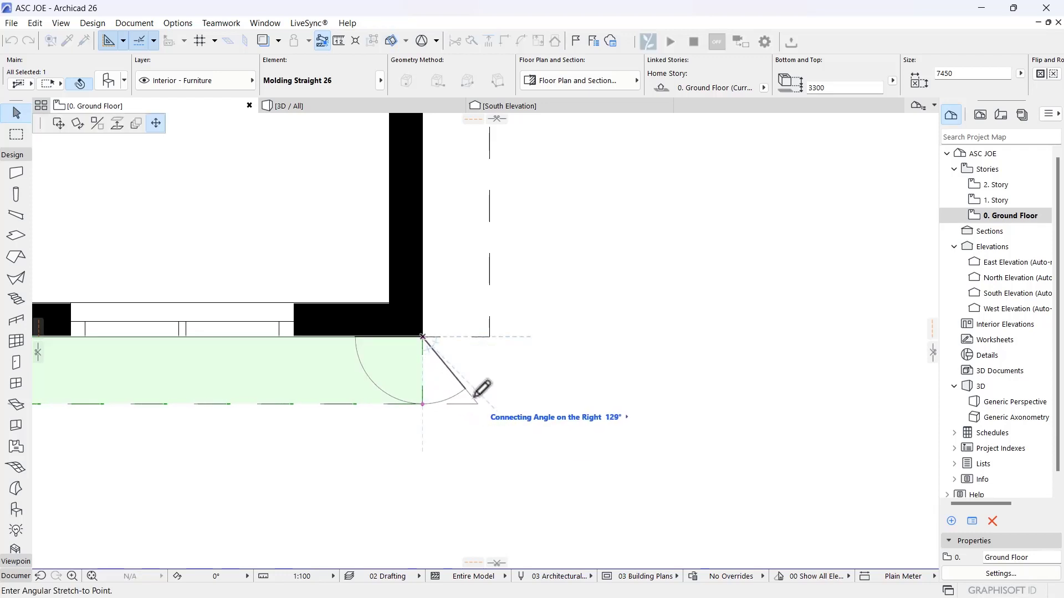
click(488, 403)
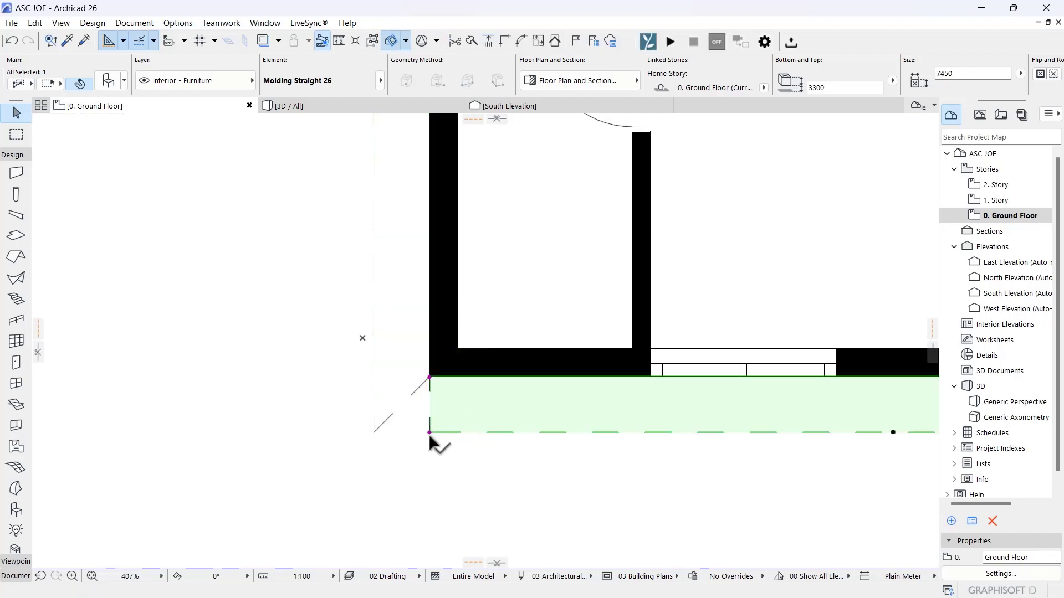
scroll(down, 3)
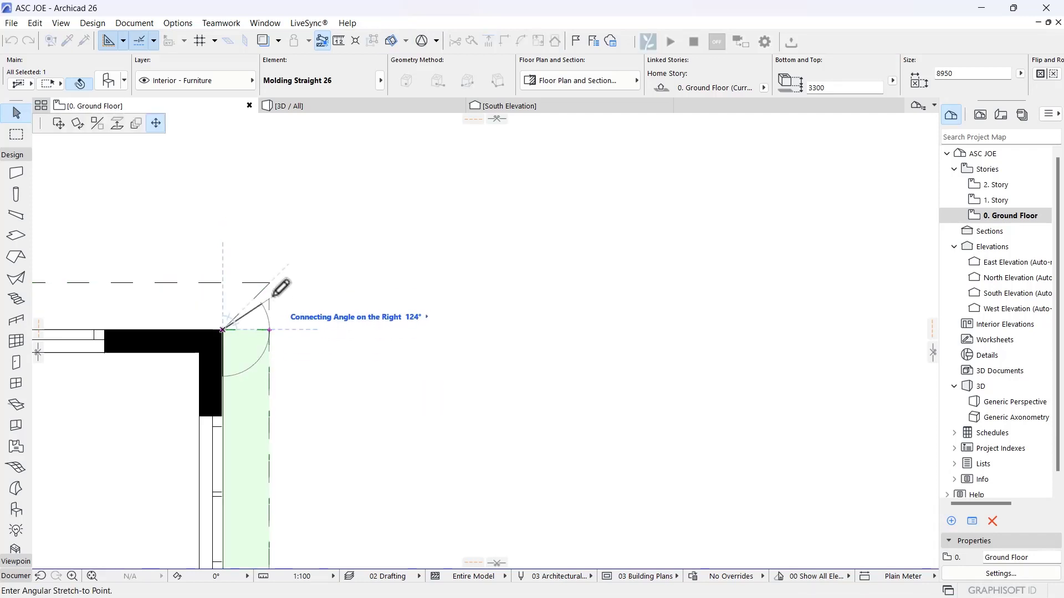
click(285, 106)
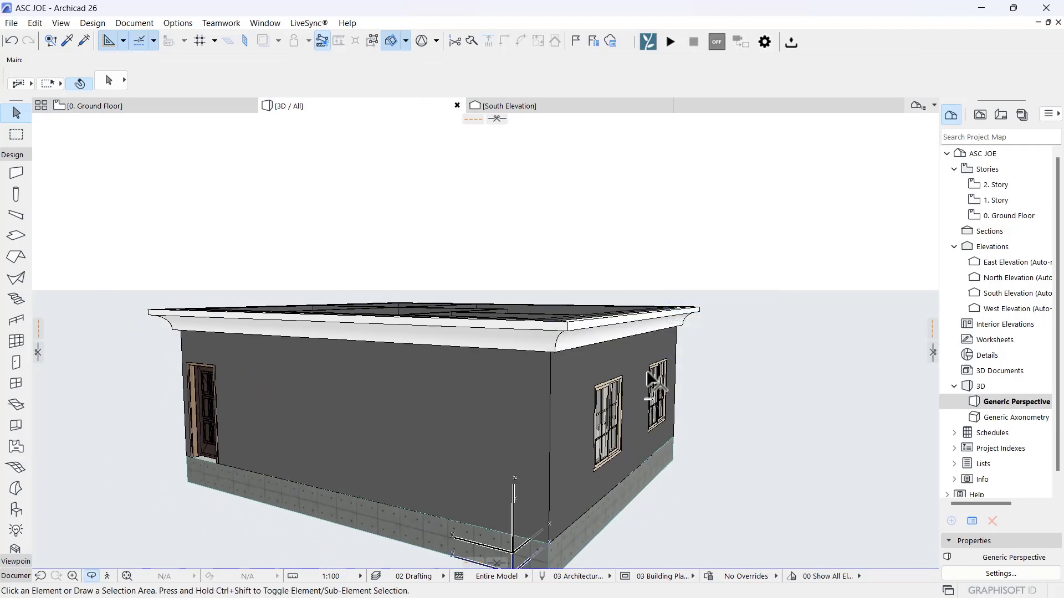
drag(645, 394, 726, 311)
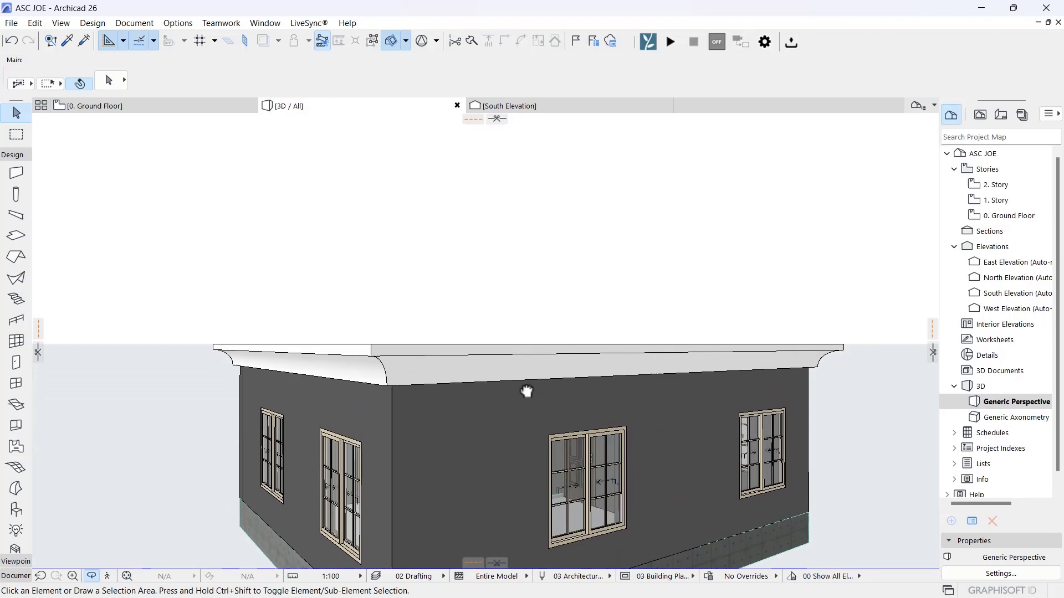
drag(528, 391, 506, 406)
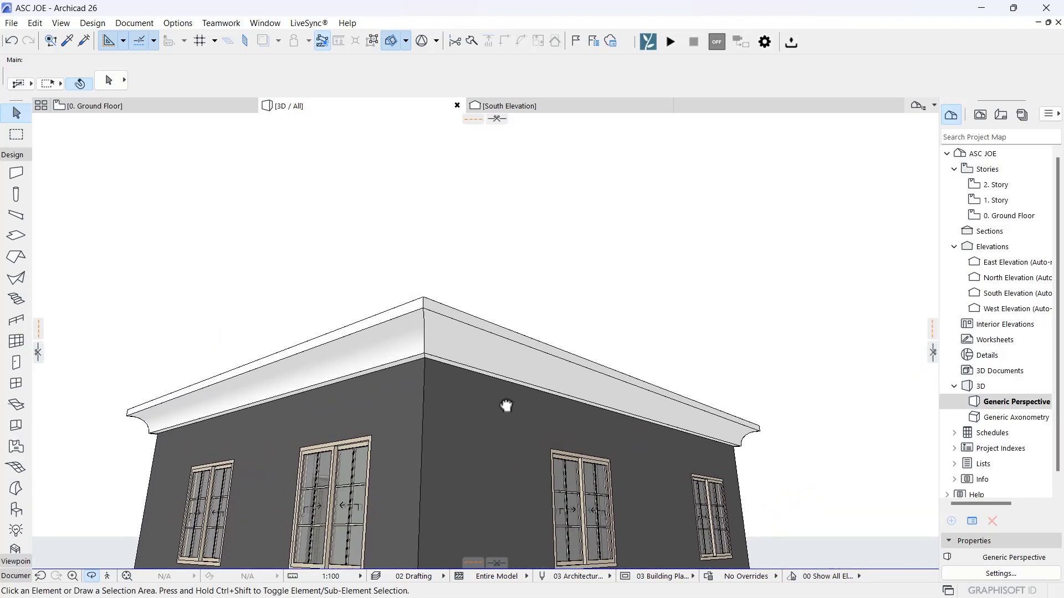